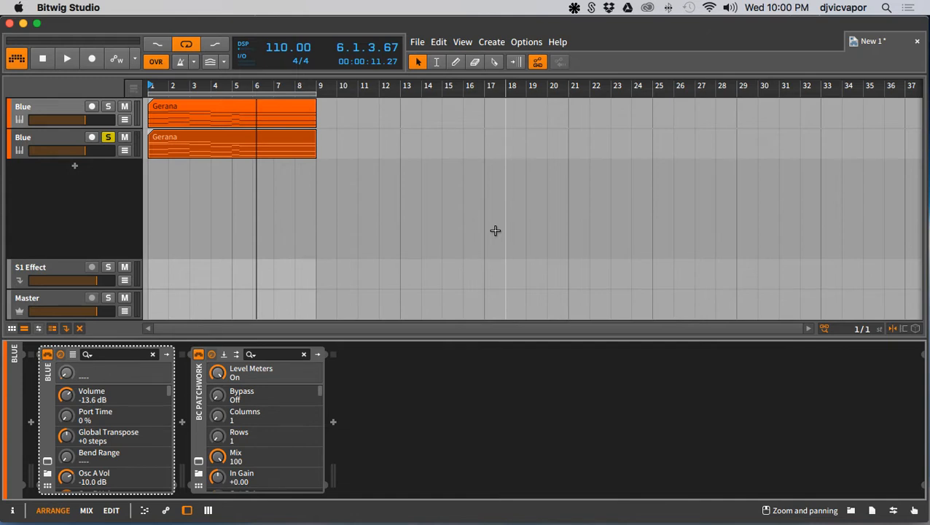
{"action": "mouse_move", "coordinate": [328, 256]}
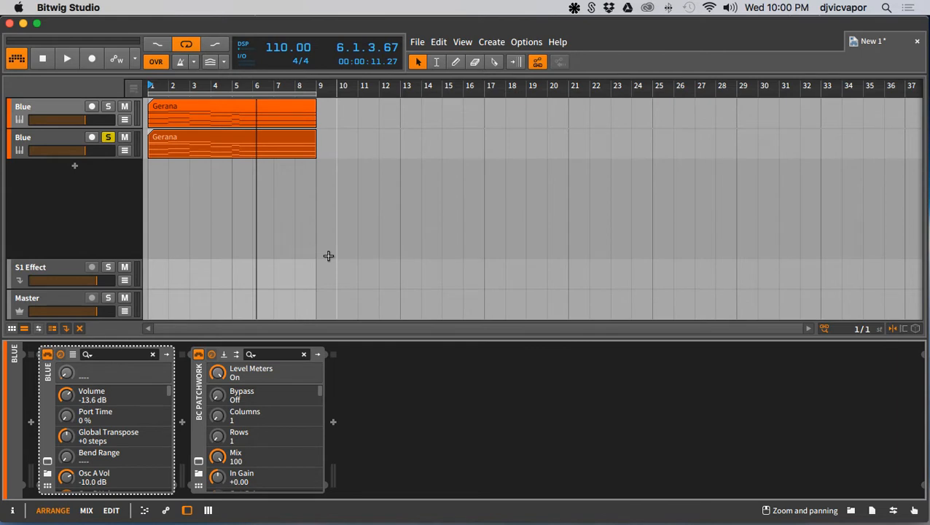
{"action": "mouse_move", "coordinate": [280, 215]}
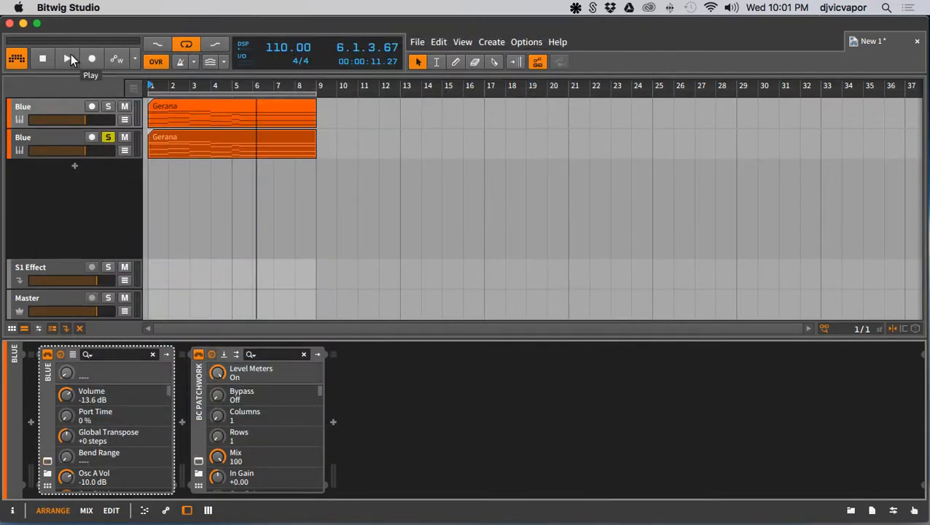
Step: Play the Blue pad clips from the transport, let them loop, then stop playback
{"action": "left_click", "coordinate": [66, 60]}
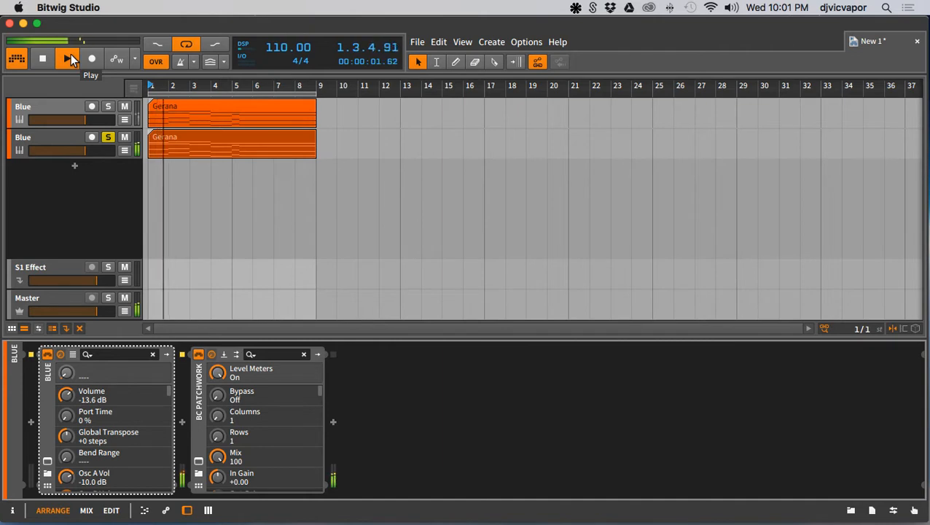
{"action": "left_click", "coordinate": [64, 58]}
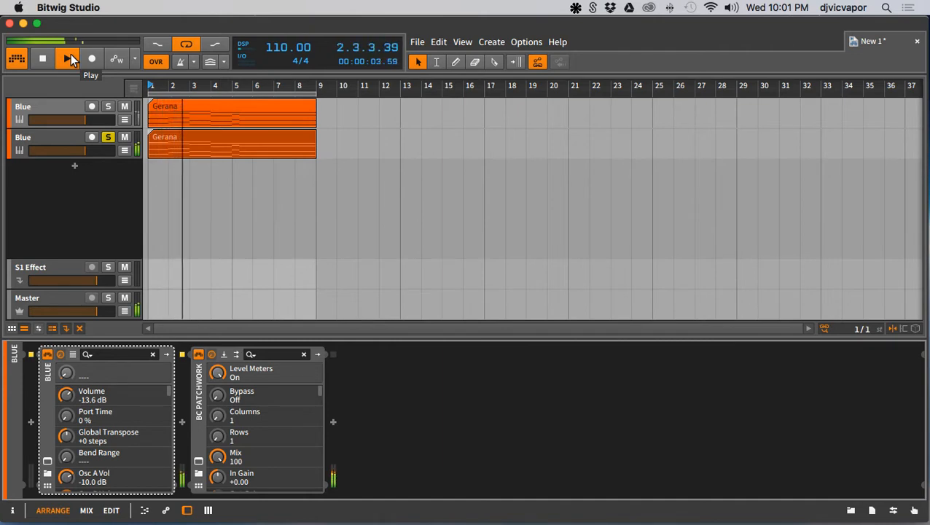
{"action": "left_click", "coordinate": [64, 60]}
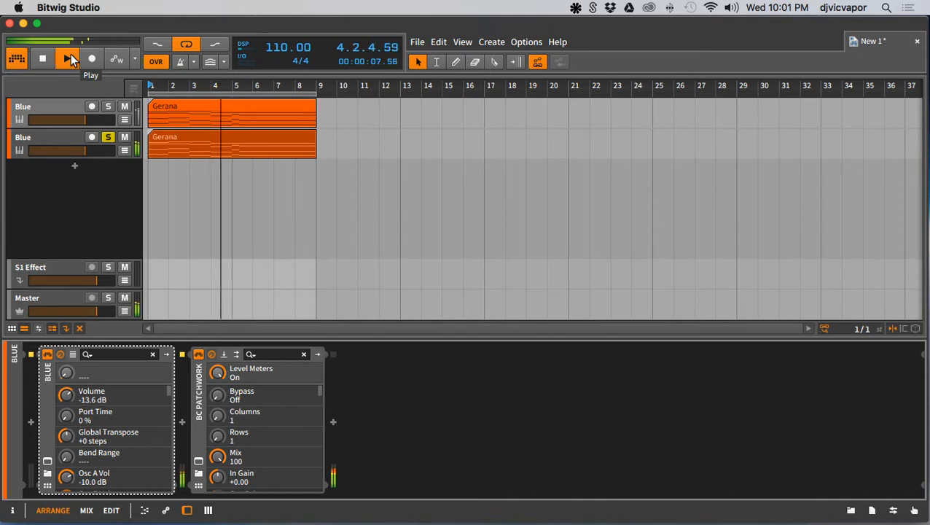
{"action": "left_click", "coordinate": [66, 56]}
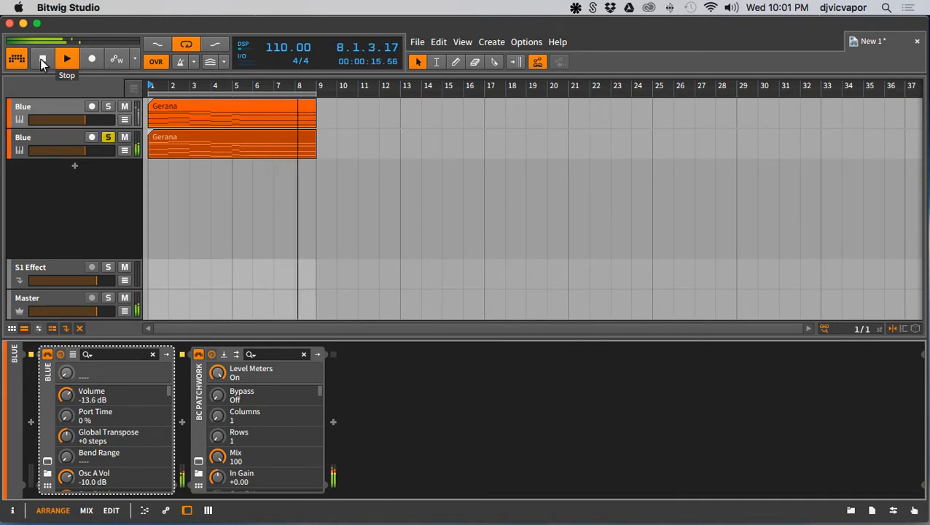
{"action": "left_click", "coordinate": [41, 58]}
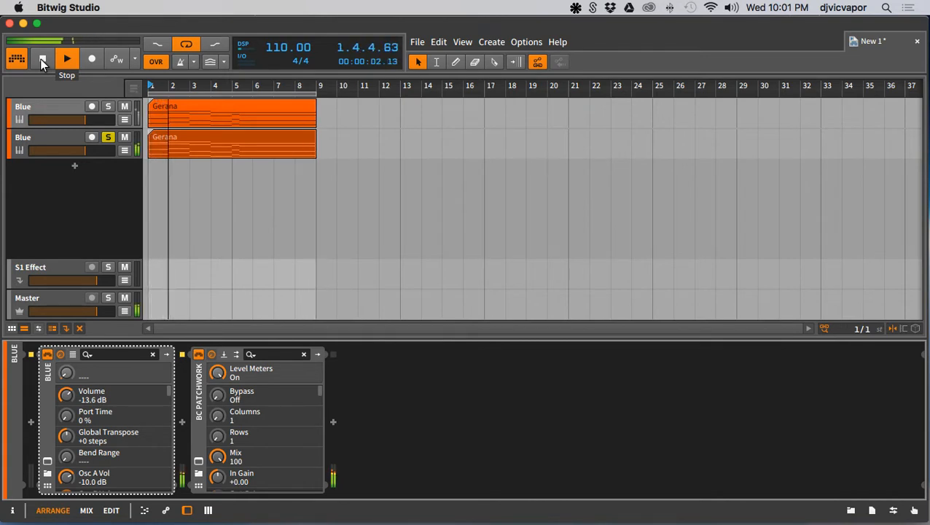
{"action": "left_click", "coordinate": [67, 58]}
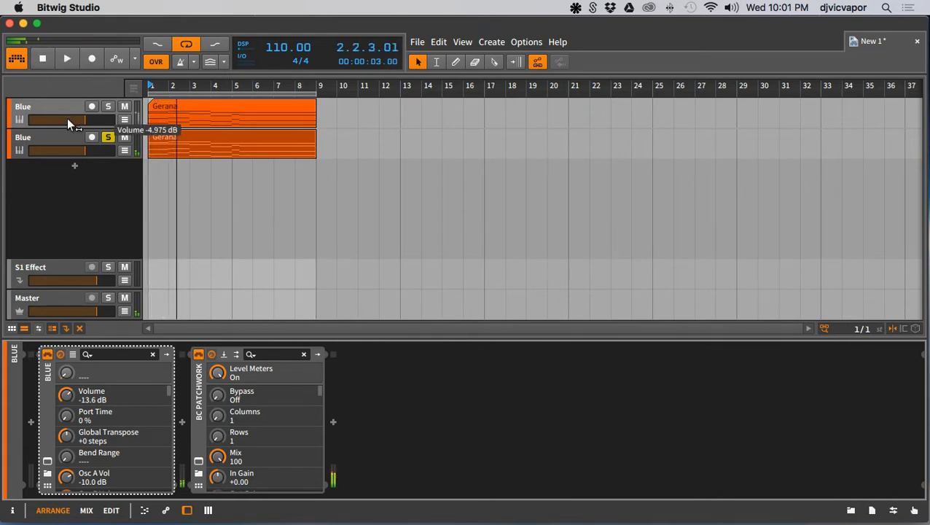
{"action": "mouse_move", "coordinate": [67, 119]}
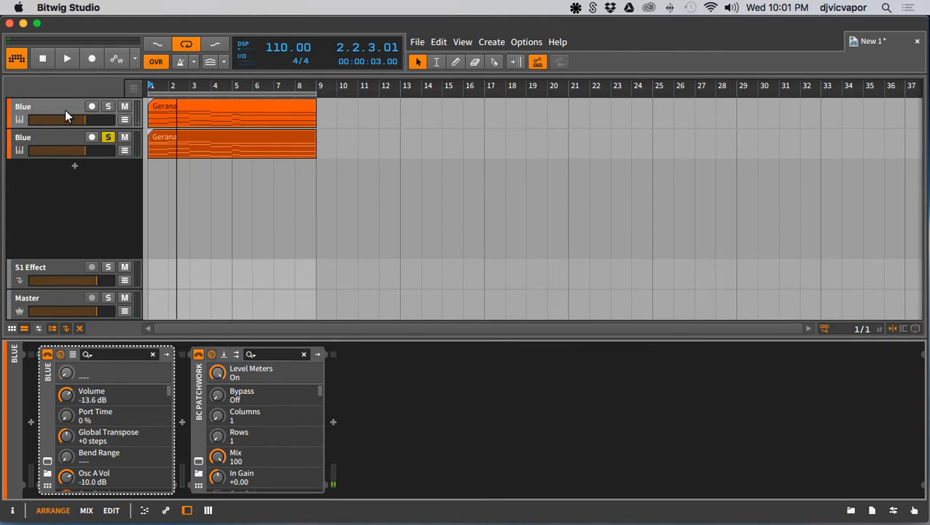
{"action": "mouse_move", "coordinate": [77, 140]}
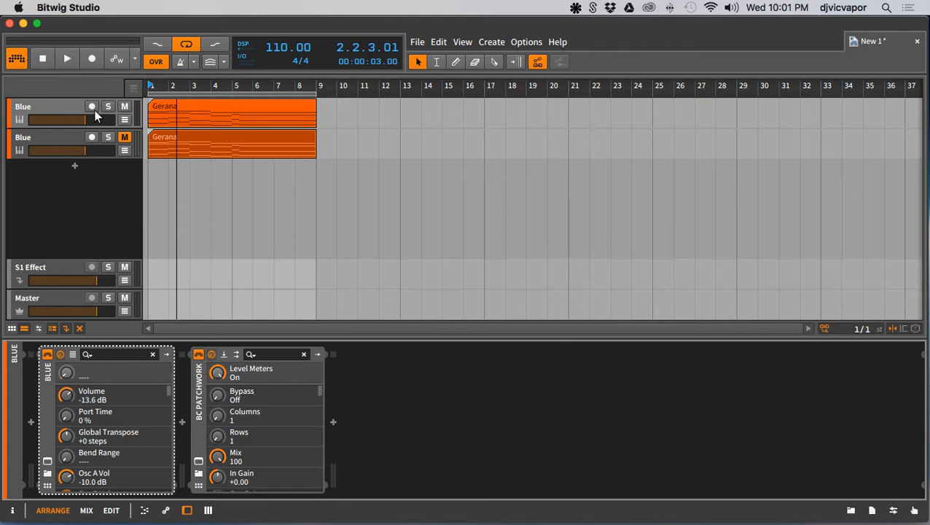
Step: Solo the first Blue track and bring up the Blue synth's editor window
{"action": "left_click", "coordinate": [107, 106]}
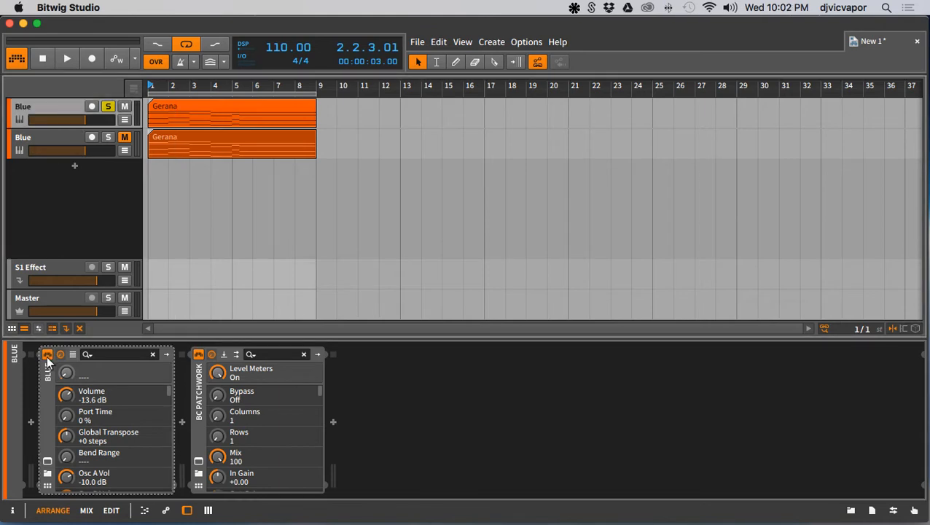
{"action": "left_click", "coordinate": [47, 354]}
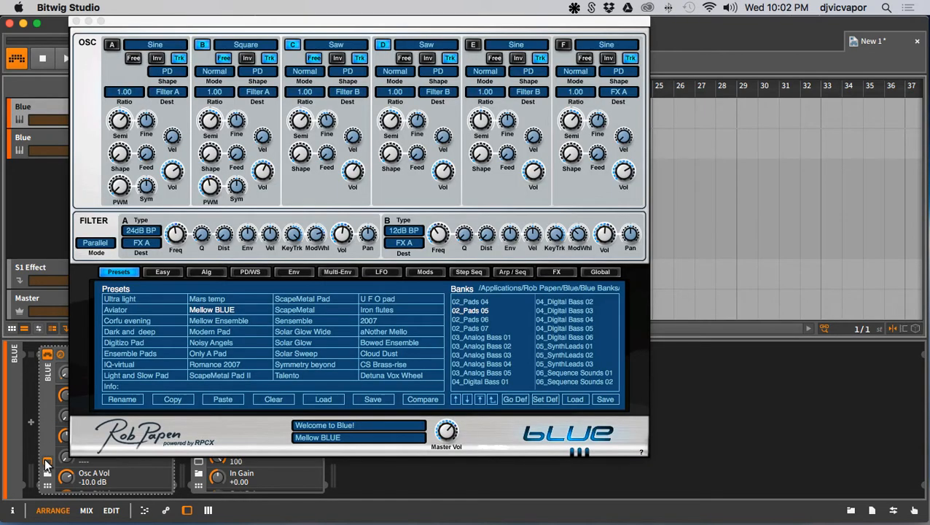
{"action": "mouse_move", "coordinate": [64, 437]}
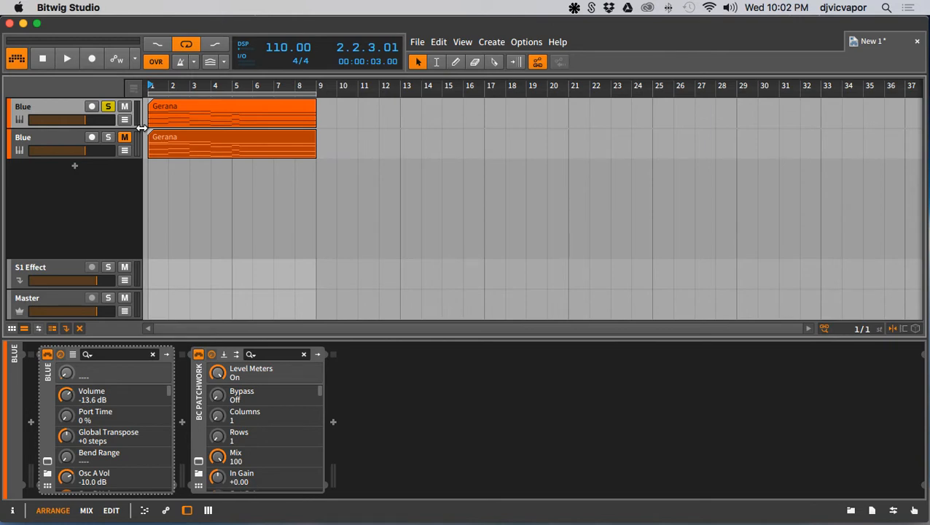
Step: Audition the soloed pad, then set the second Blue track's volume near -5 dB
{"action": "left_click", "coordinate": [68, 59]}
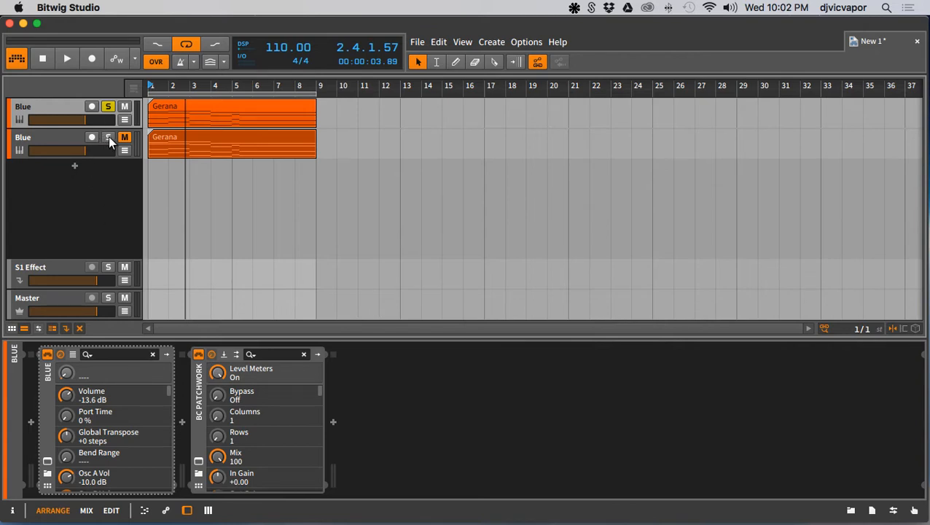
{"action": "mouse_move", "coordinate": [124, 137]}
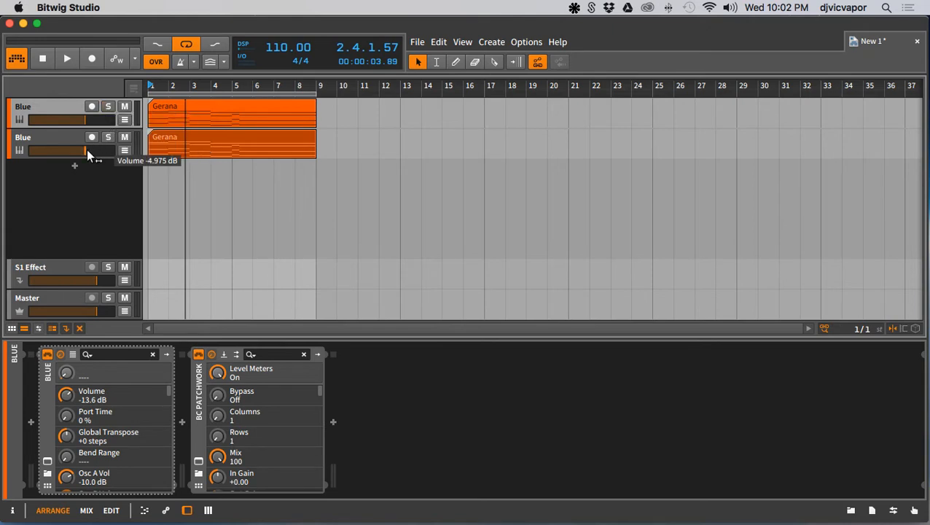
{"action": "left_click_drag", "start_coordinate": [87, 150], "coordinate": [61, 151]}
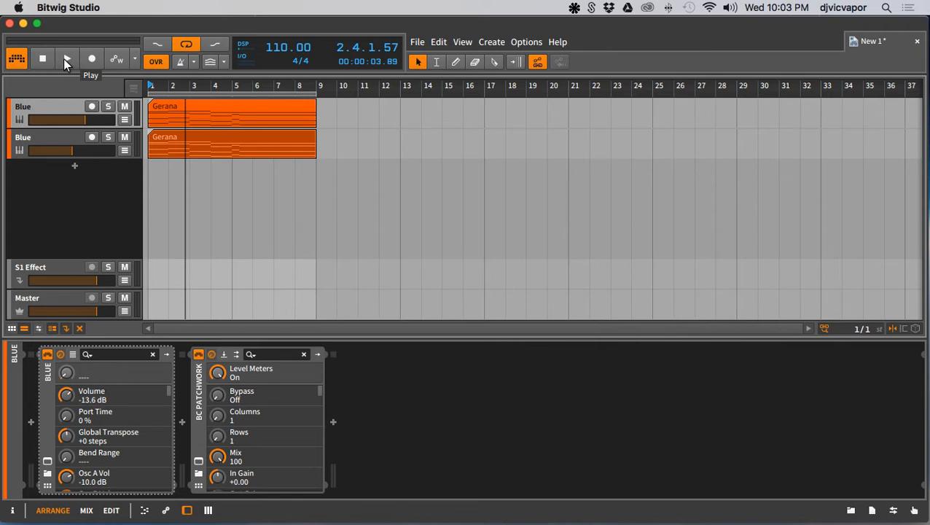
Step: Play both Blue pad tracks together, then stop playback
{"action": "left_click", "coordinate": [67, 60]}
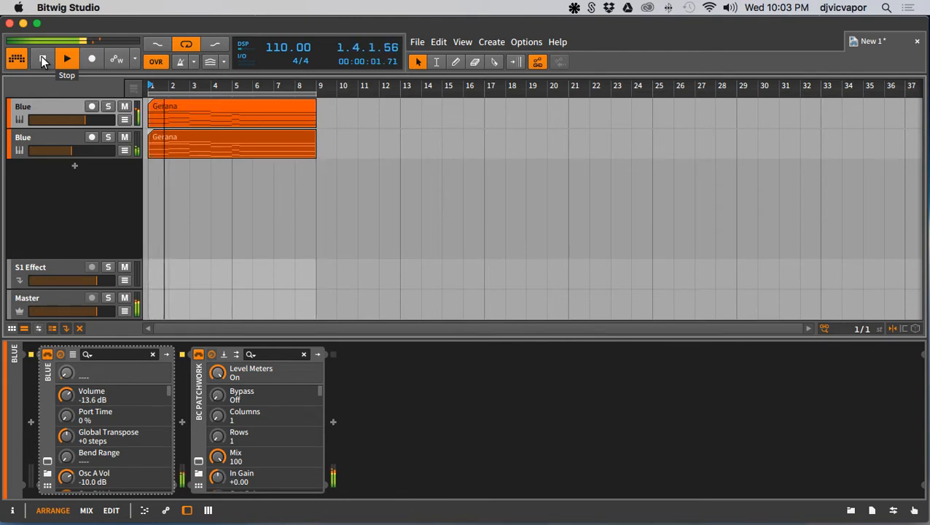
{"action": "left_click", "coordinate": [67, 56]}
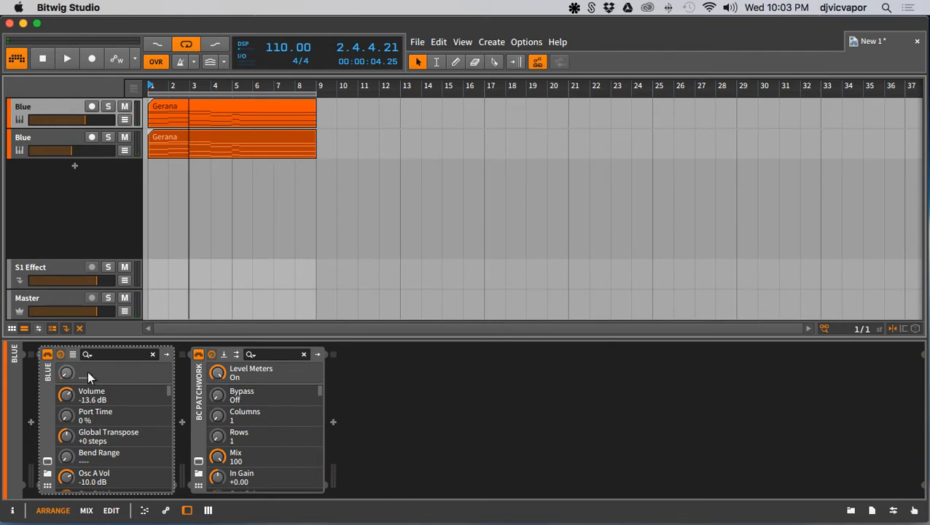
{"action": "mouse_move", "coordinate": [196, 421]}
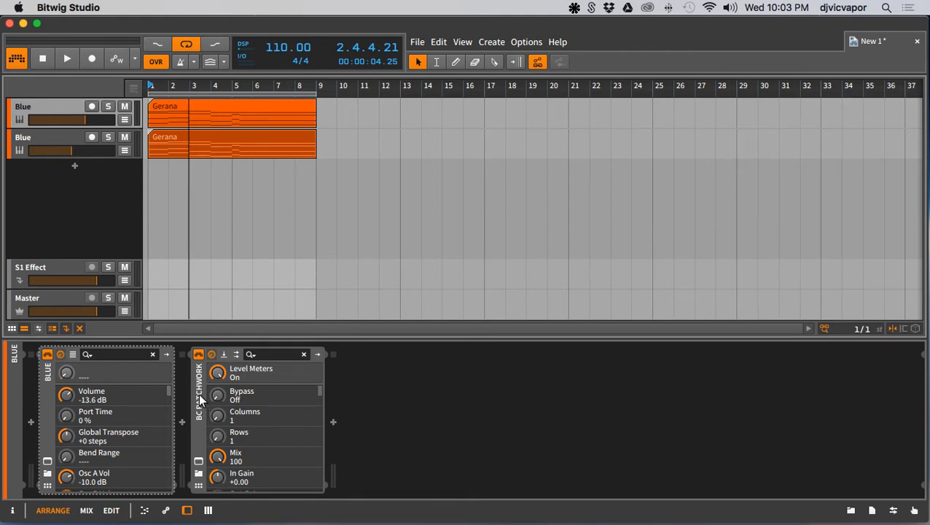
Step: Select the BC PatchWork device in the Blue track's device chain
{"action": "left_click", "coordinate": [303, 354]}
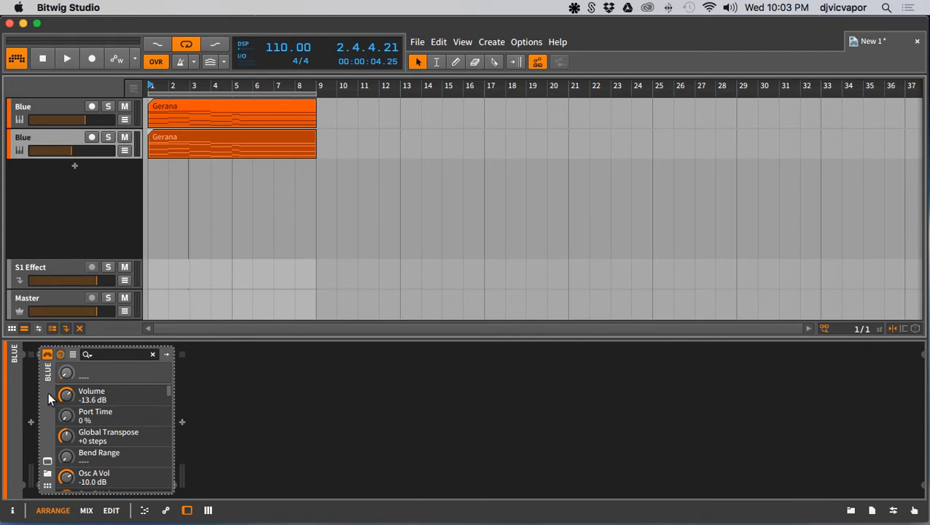
{"action": "mouse_move", "coordinate": [70, 114]}
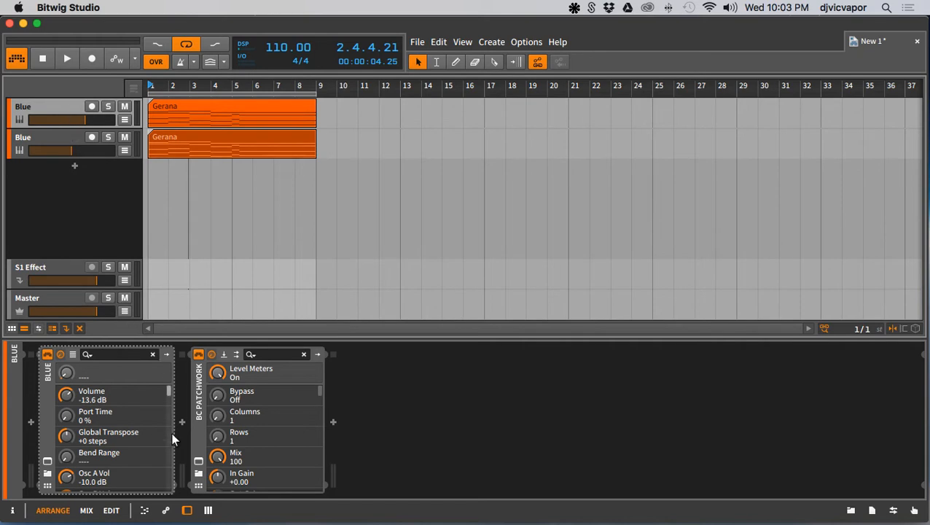
{"action": "mouse_move", "coordinate": [201, 460]}
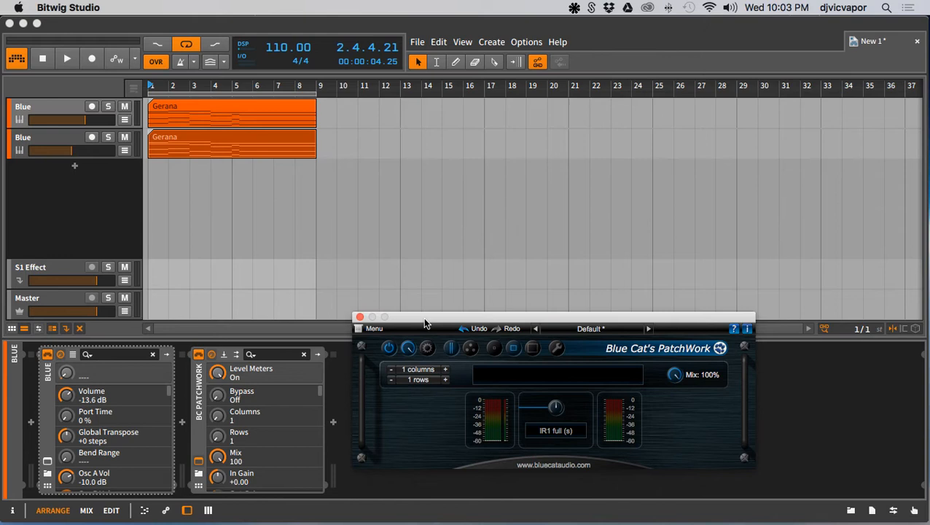
Step: Reposition the PatchWork window with its IR1 full (s) slot over the arrangement
{"action": "left_click_drag", "start_coordinate": [426, 322], "coordinate": [437, 158]}
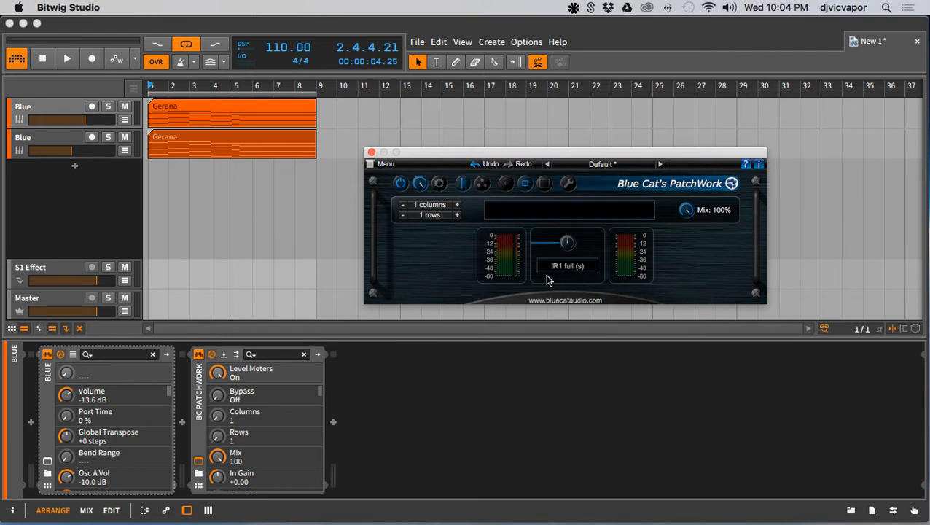
{"action": "mouse_move", "coordinate": [534, 344]}
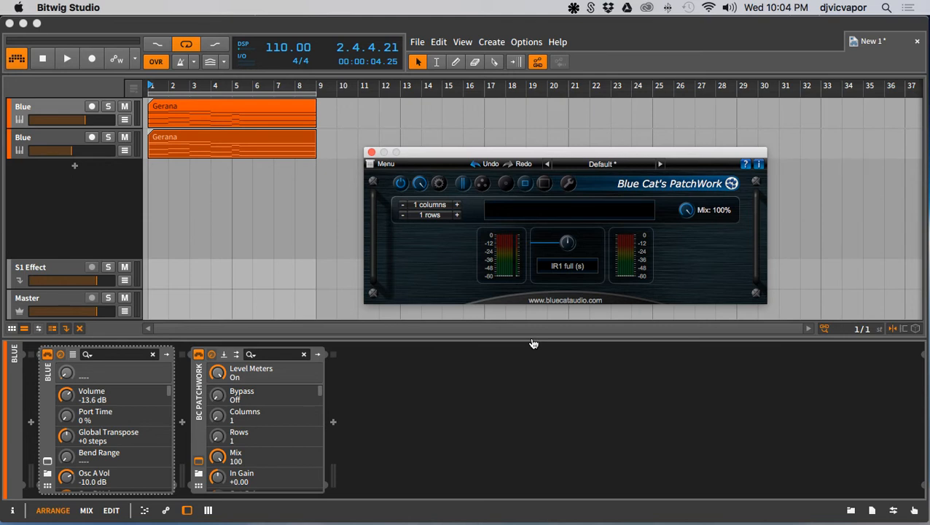
{"action": "mouse_move", "coordinate": [534, 355]}
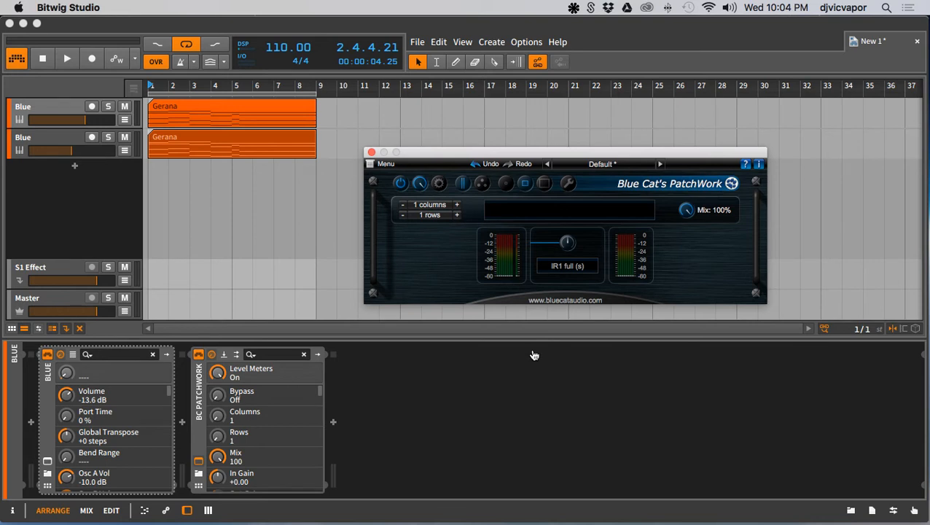
{"action": "mouse_move", "coordinate": [542, 356]}
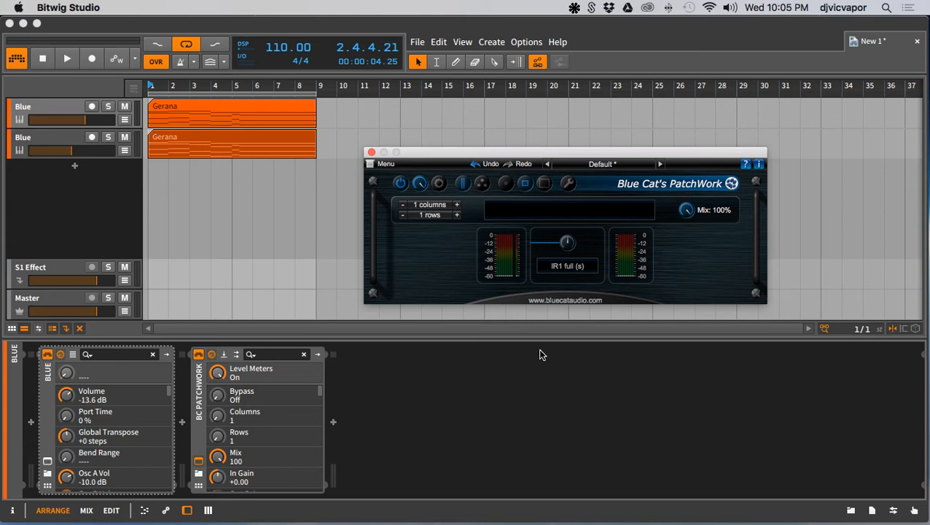
{"action": "mouse_move", "coordinate": [656, 200]}
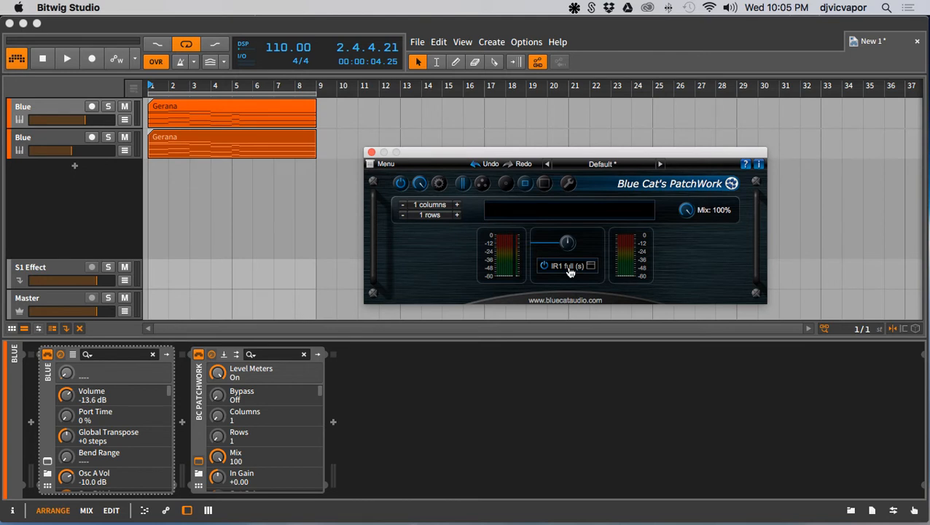
Step: Load IR1 full (s) into the PatchWork slot via Load AU… and move PatchWork lower
{"action": "right_click", "coordinate": [569, 269]}
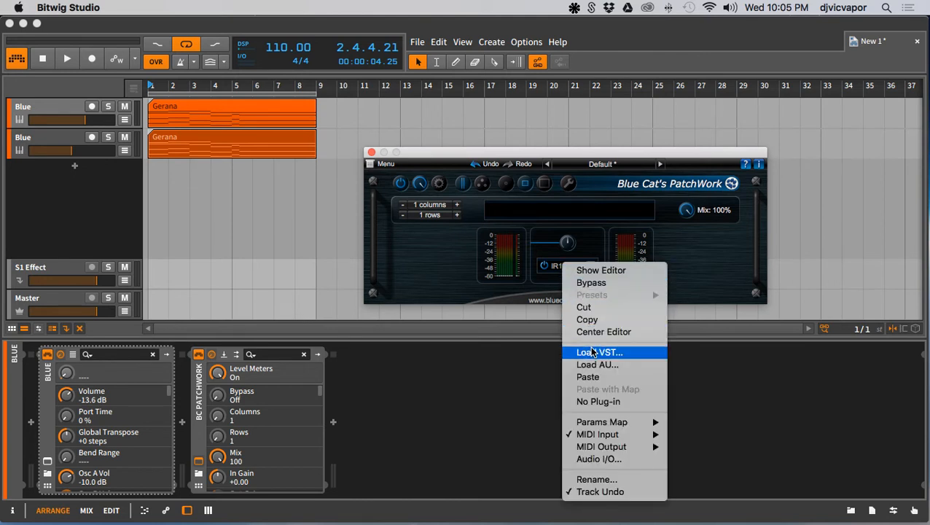
{"action": "mouse_move", "coordinate": [595, 365]}
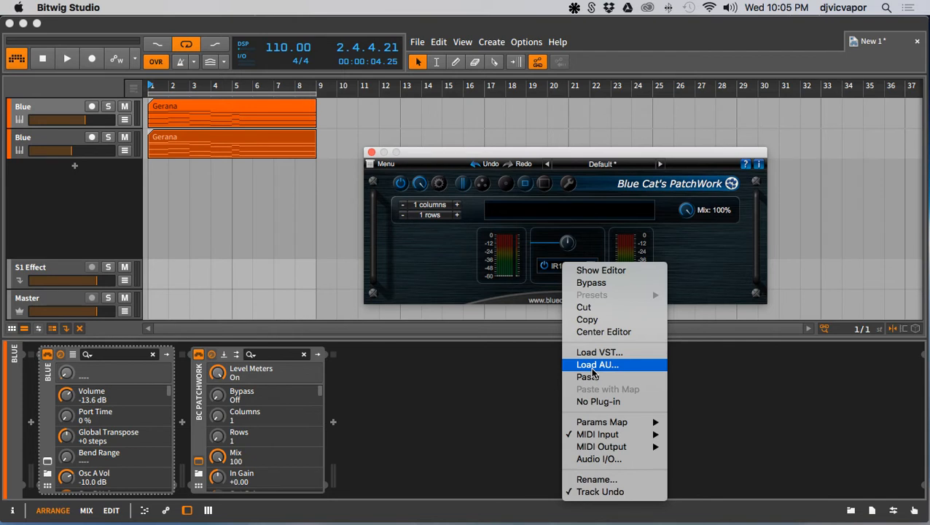
{"action": "mouse_move", "coordinate": [596, 434]}
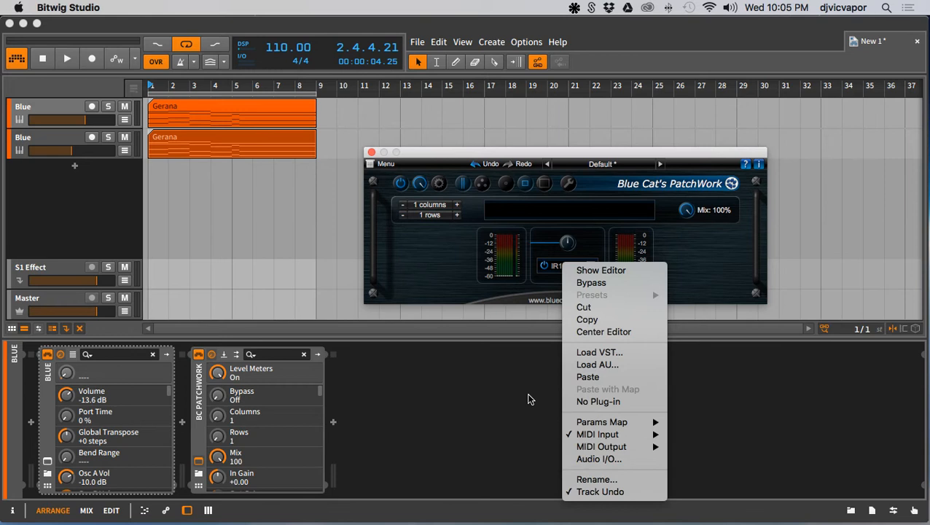
{"action": "left_click", "coordinate": [530, 399]}
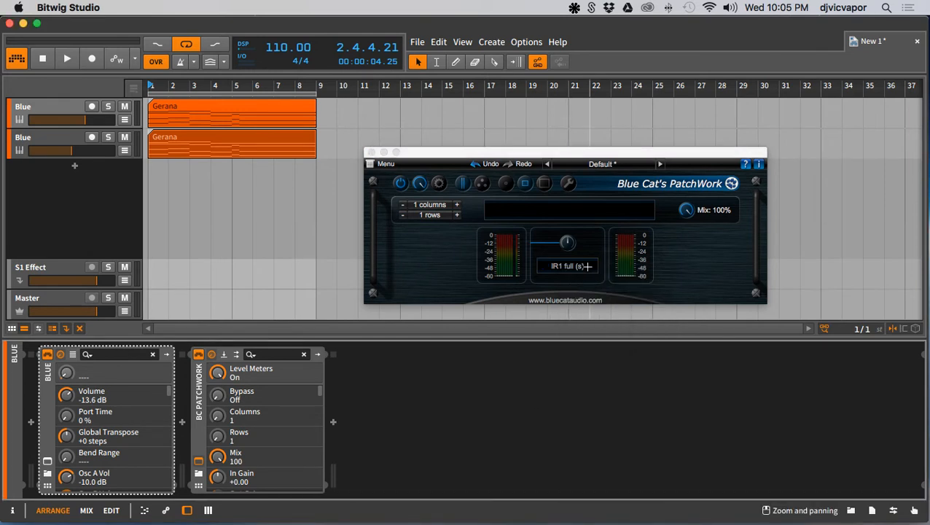
{"action": "left_click_drag", "start_coordinate": [566, 163], "coordinate": [571, 268]}
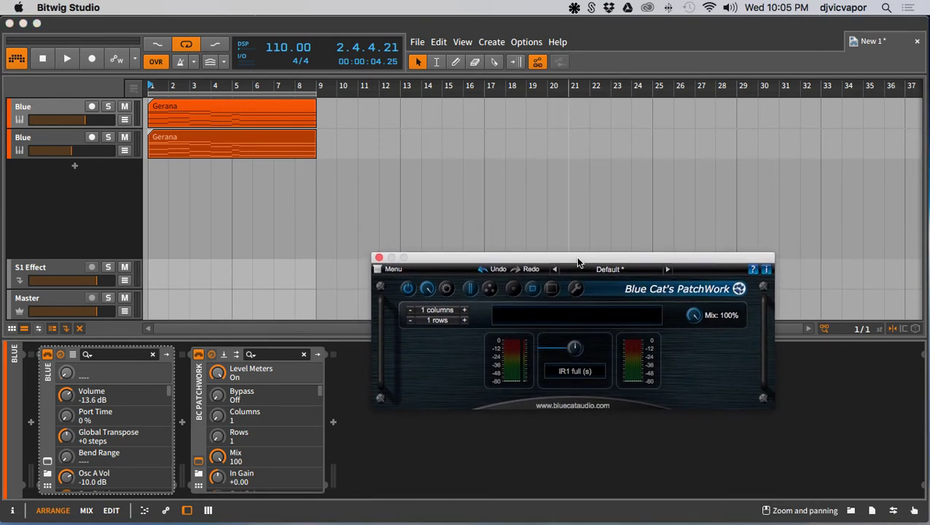
{"action": "left_click_drag", "start_coordinate": [578, 256], "coordinate": [575, 277]}
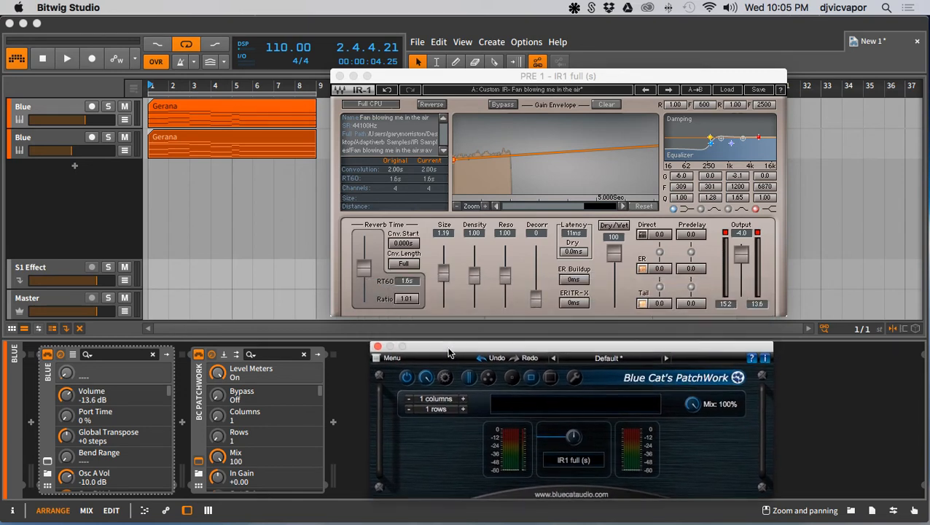
Step: Move the IR1 reverb window up and left so it sits above PatchWork
{"action": "left_click_drag", "start_coordinate": [559, 76], "coordinate": [537, 45]}
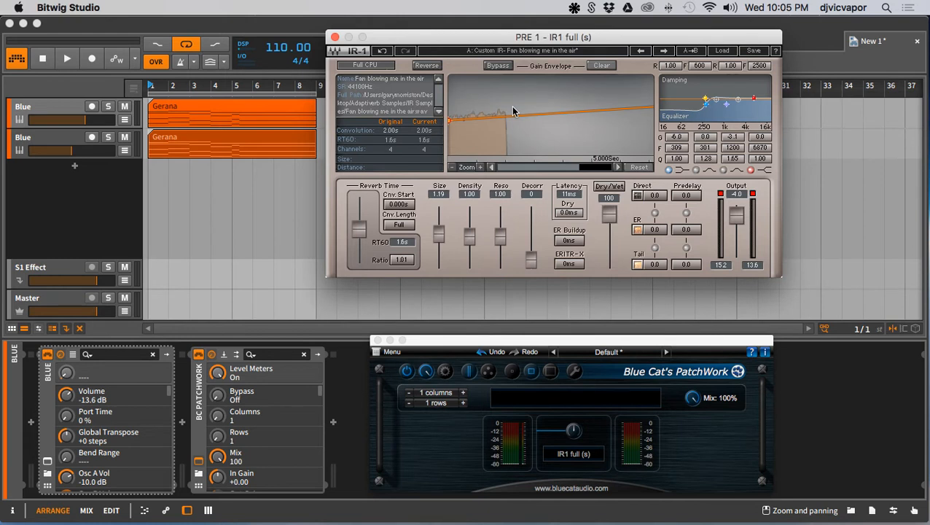
{"action": "mouse_move", "coordinate": [512, 123]}
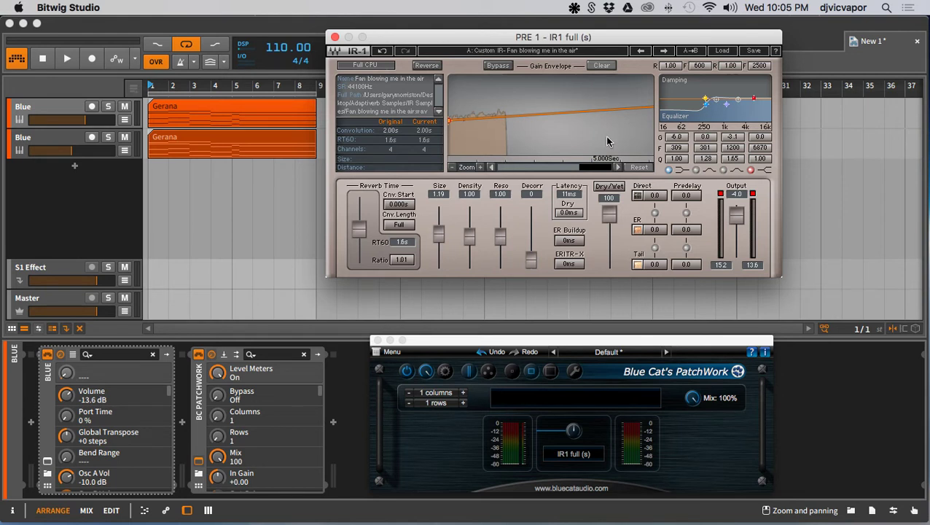
{"action": "mouse_move", "coordinate": [676, 115]}
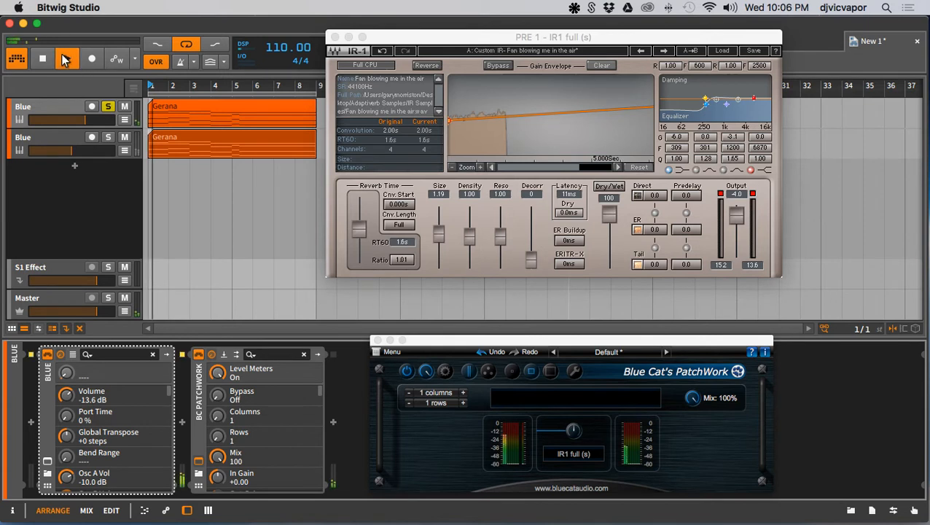
{"action": "left_click", "coordinate": [64, 59]}
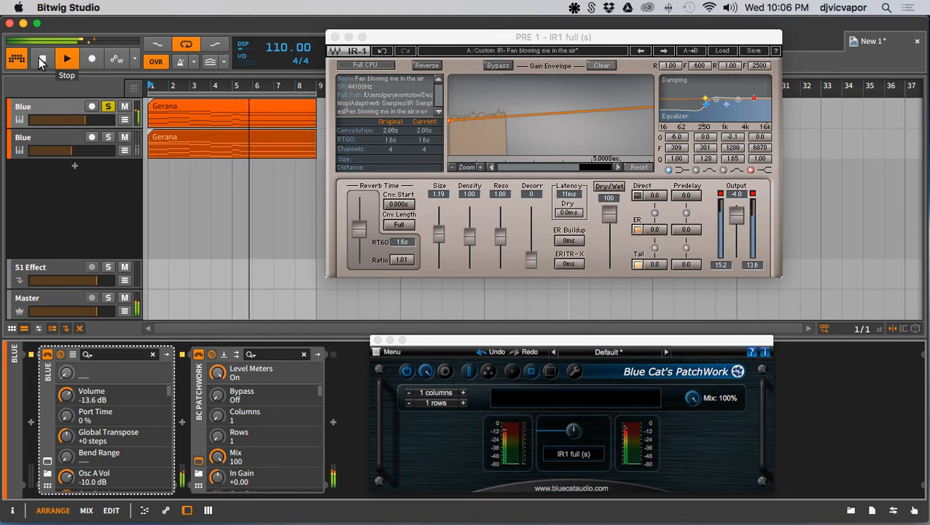
{"action": "left_click", "coordinate": [65, 57]}
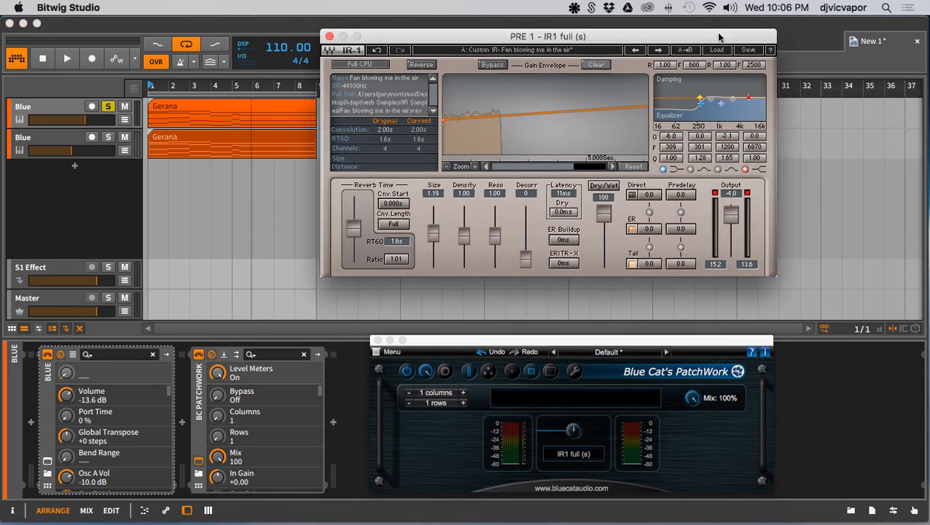
{"action": "left_click_drag", "start_coordinate": [548, 36], "coordinate": [510, 36]}
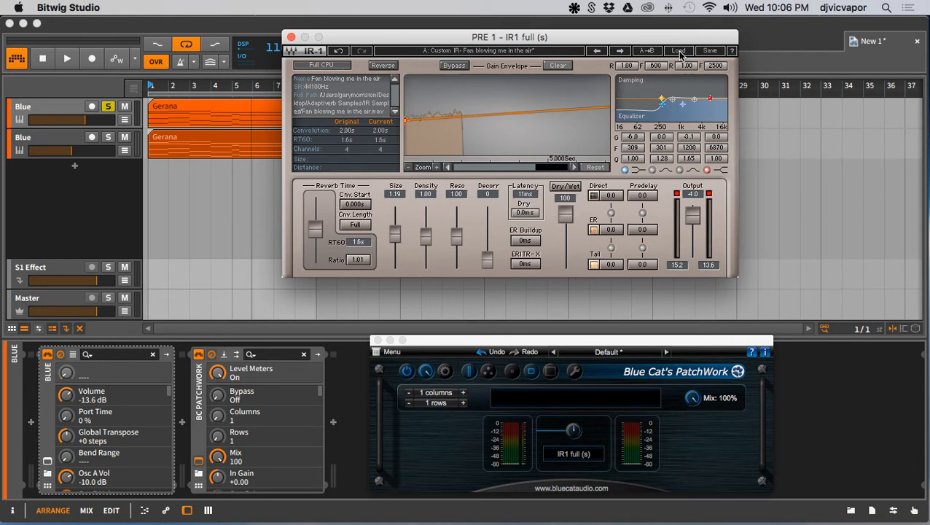
Step: Start IR1's Import Impulse Response from File and navigate to Desktop > Adaptiverb Samples > IR Samples
{"action": "left_click", "coordinate": [677, 49]}
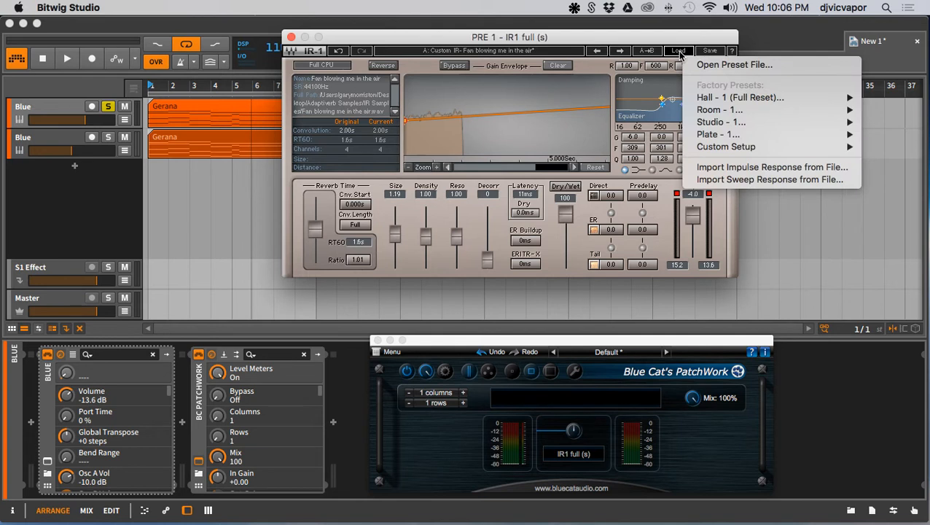
{"action": "mouse_move", "coordinate": [773, 166]}
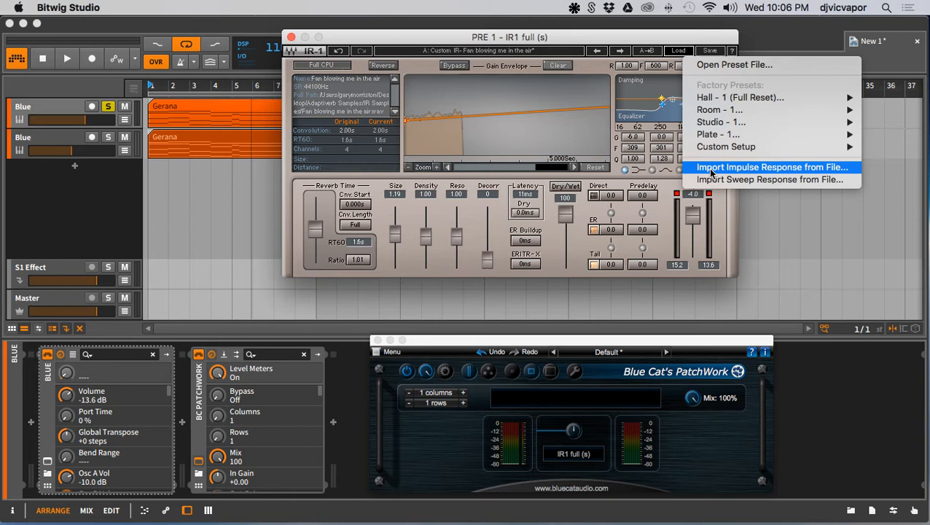
{"action": "left_click", "coordinate": [772, 167]}
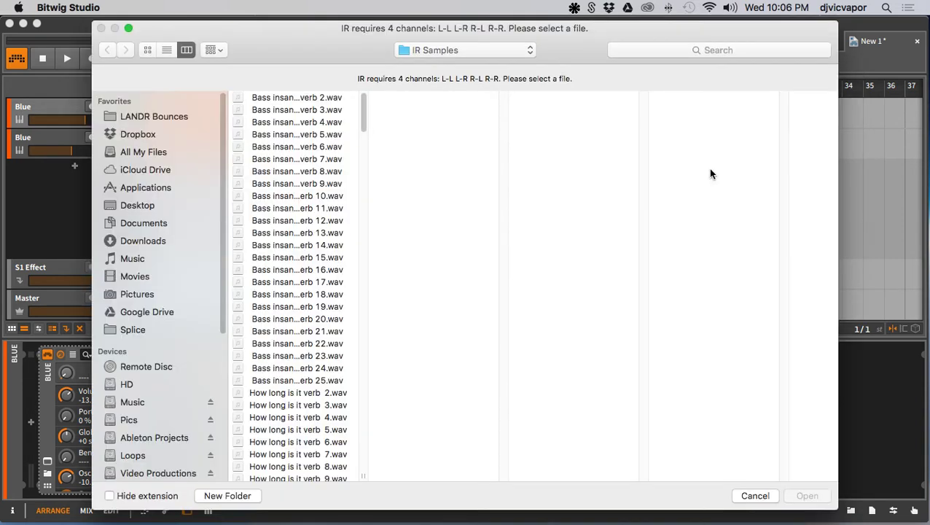
{"action": "mouse_move", "coordinate": [347, 153]}
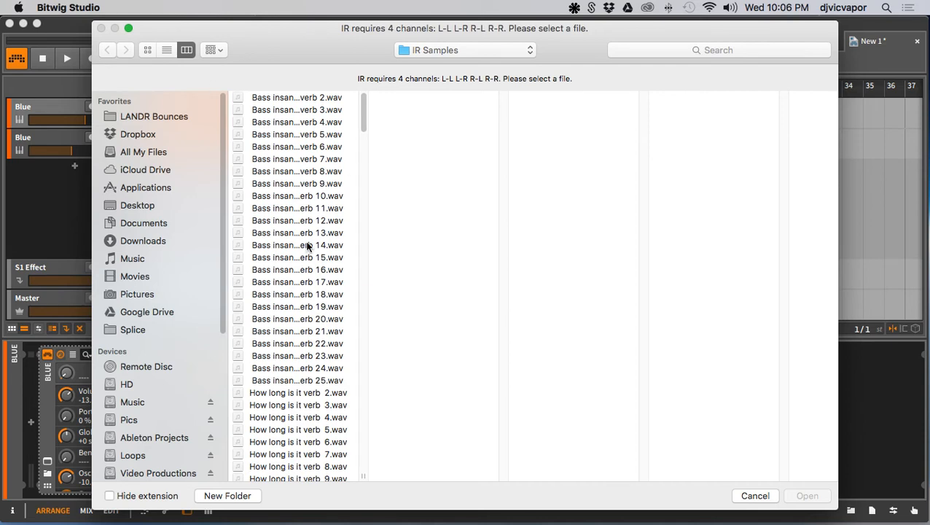
{"action": "scroll", "scroll_direction": "down", "scroll_amount": 3}
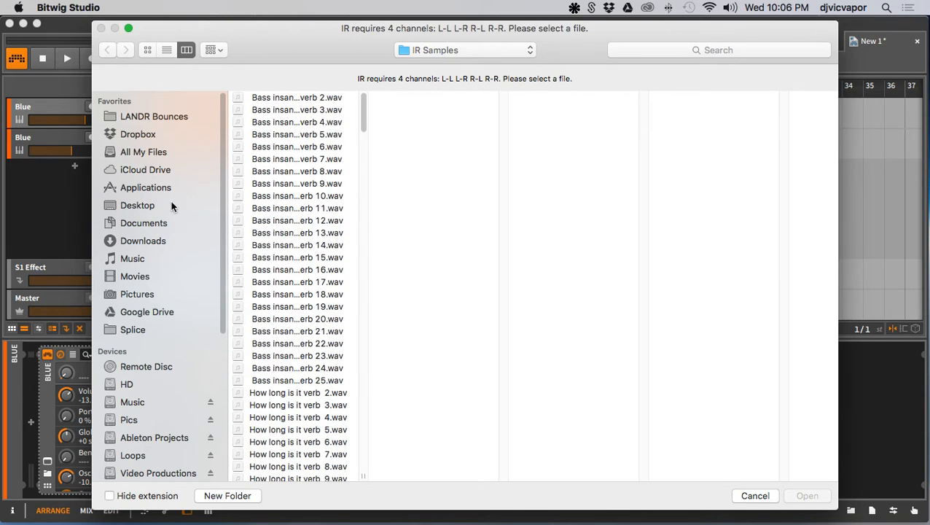
{"action": "left_click", "coordinate": [137, 204]}
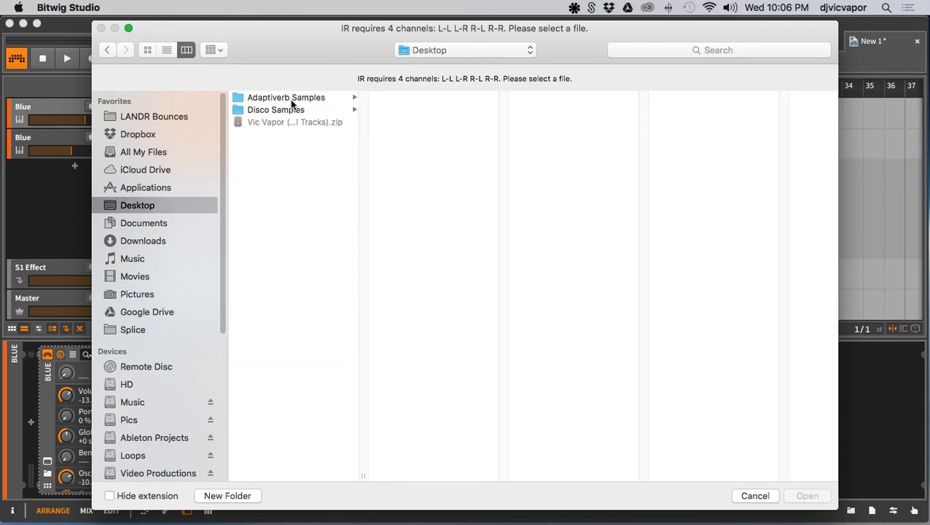
{"action": "left_click", "coordinate": [284, 96]}
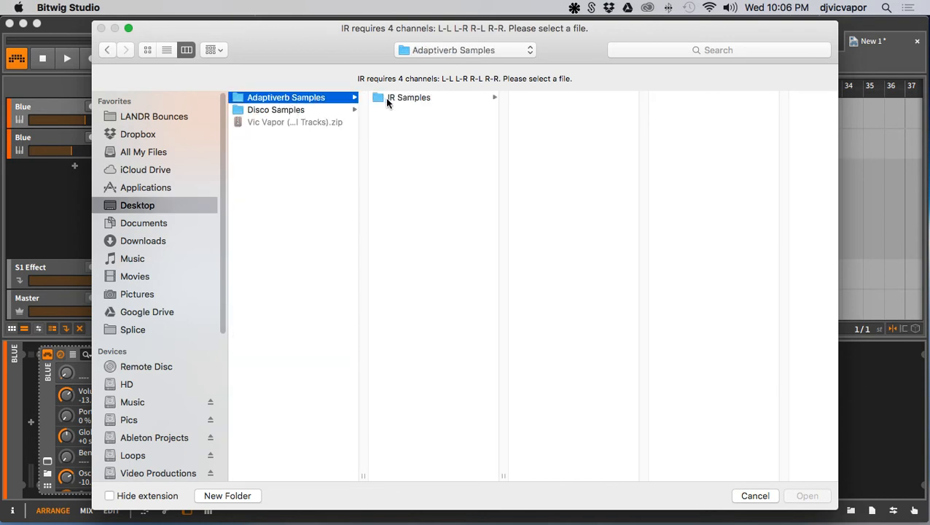
{"action": "left_click", "coordinate": [411, 96]}
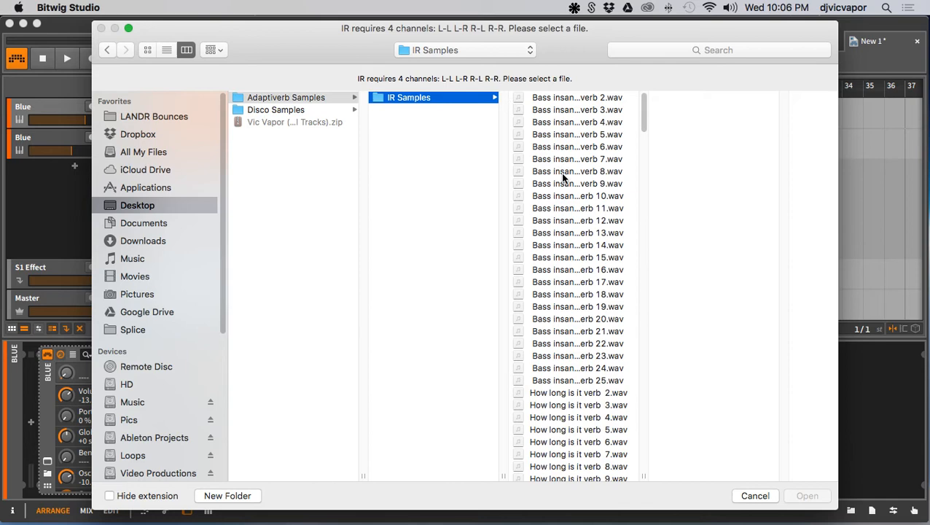
Step: Scroll down through the IR Samples file list to browse the impulse responses
{"action": "scroll", "scroll_direction": "down", "scroll_amount": 3}
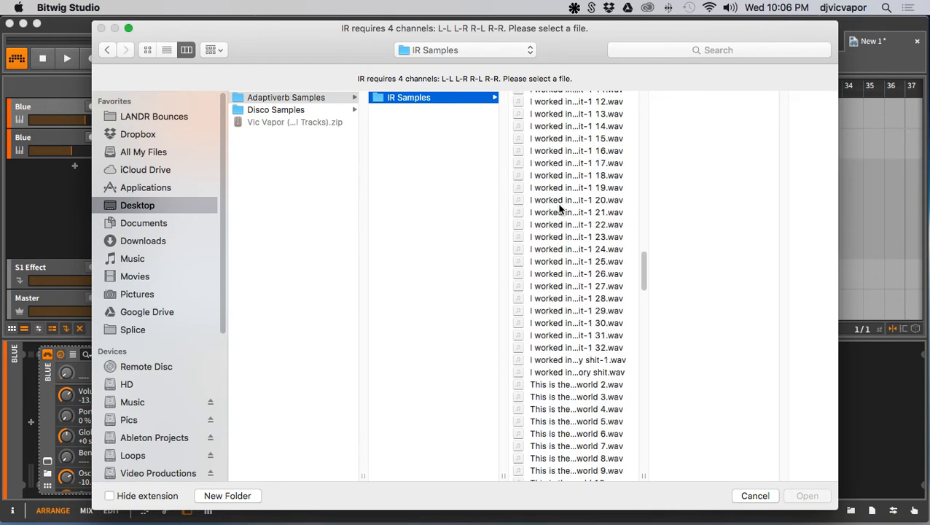
{"action": "scroll", "scroll_direction": "down", "scroll_amount": 3}
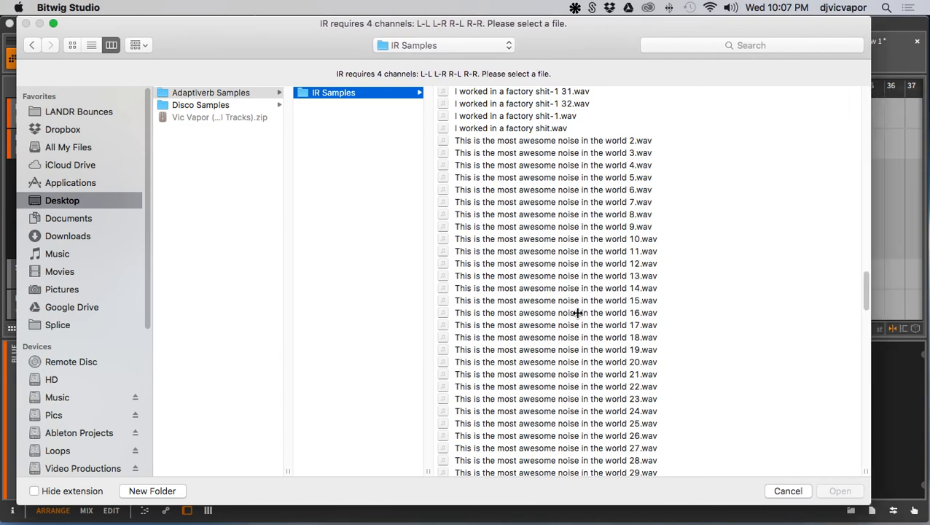
{"action": "scroll", "scroll_direction": "down", "scroll_amount": 3}
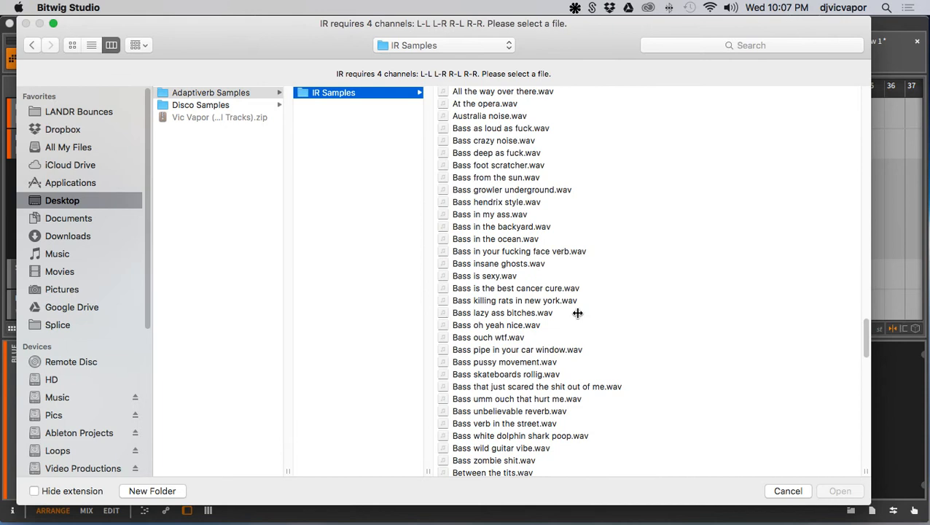
{"action": "mouse_move", "coordinate": [561, 213]}
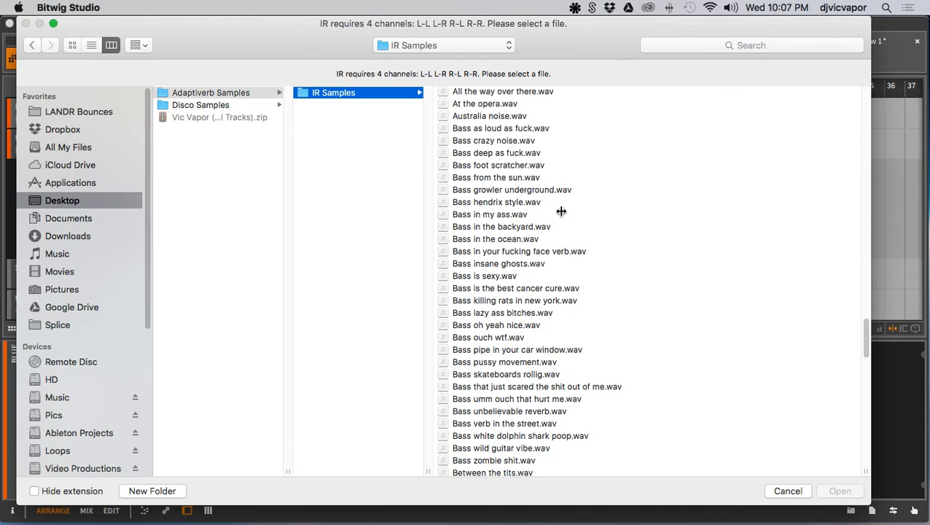
{"action": "scroll", "scroll_direction": "down", "scroll_amount": 3}
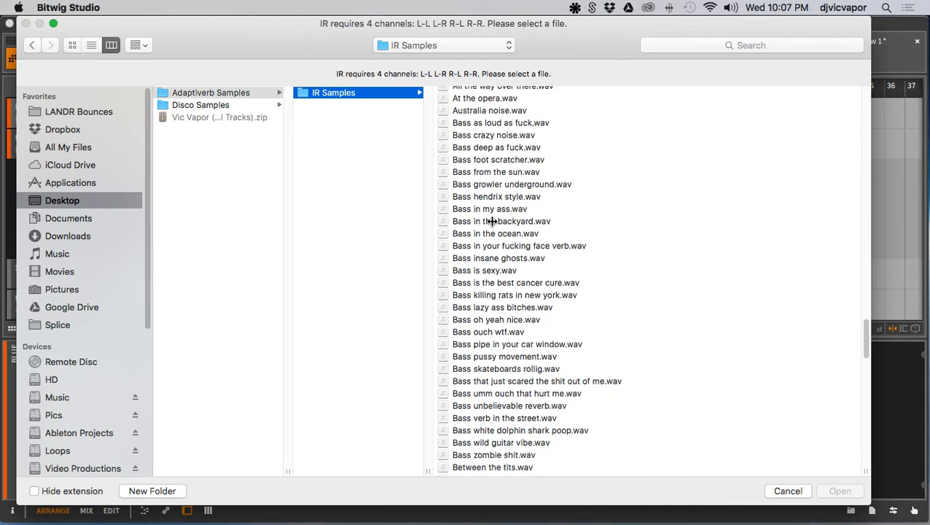
{"action": "scroll", "scroll_direction": "down", "scroll_amount": 3}
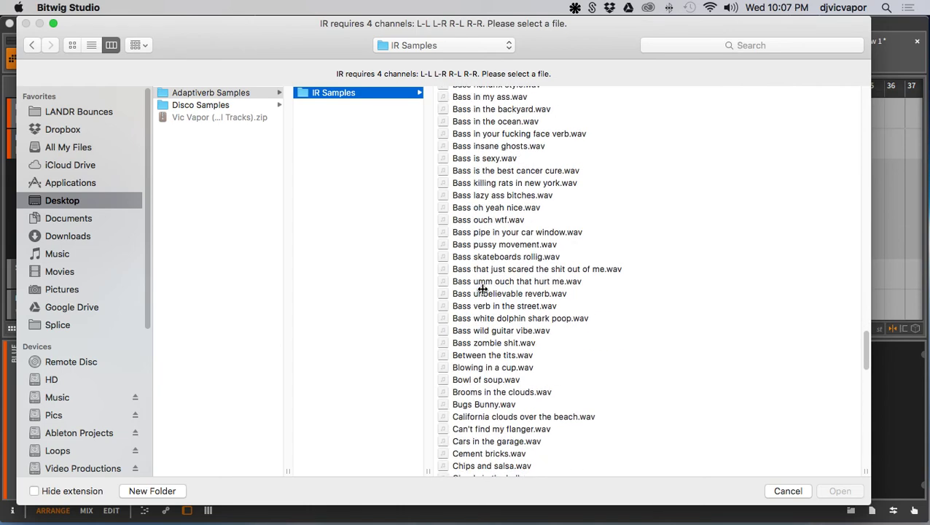
{"action": "scroll", "scroll_direction": "down", "scroll_amount": 3}
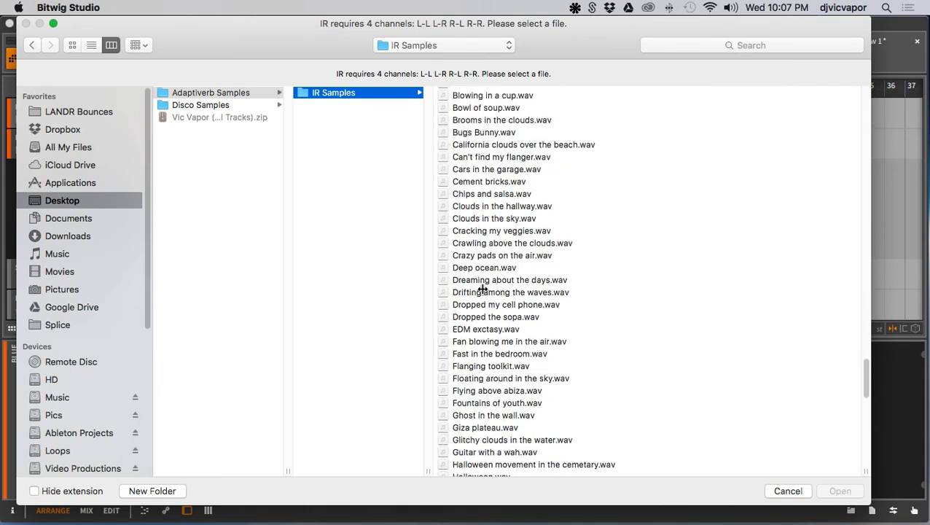
{"action": "scroll", "scroll_direction": "down", "scroll_amount": 3}
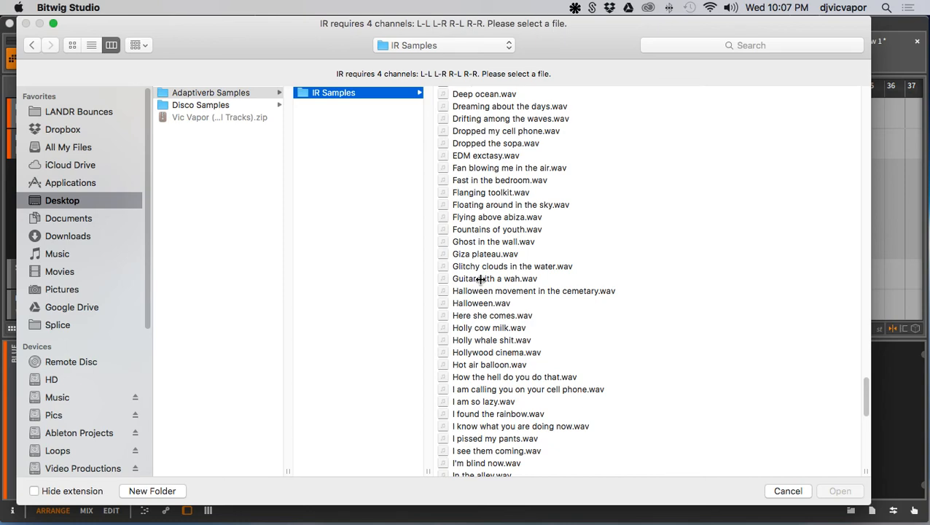
Step: Preview the Guitar with a wah and Locks on the bridge impulse responses
{"action": "left_click", "coordinate": [492, 278]}
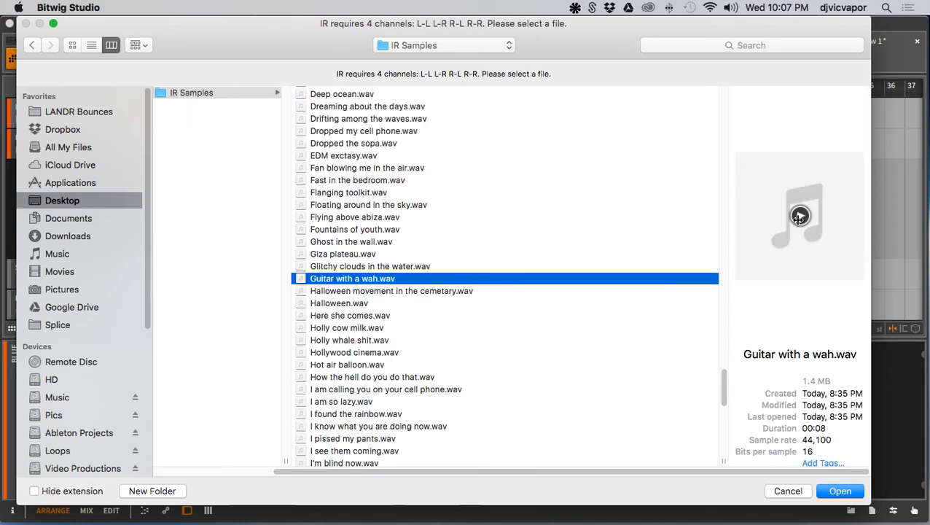
{"action": "left_click", "coordinate": [799, 216]}
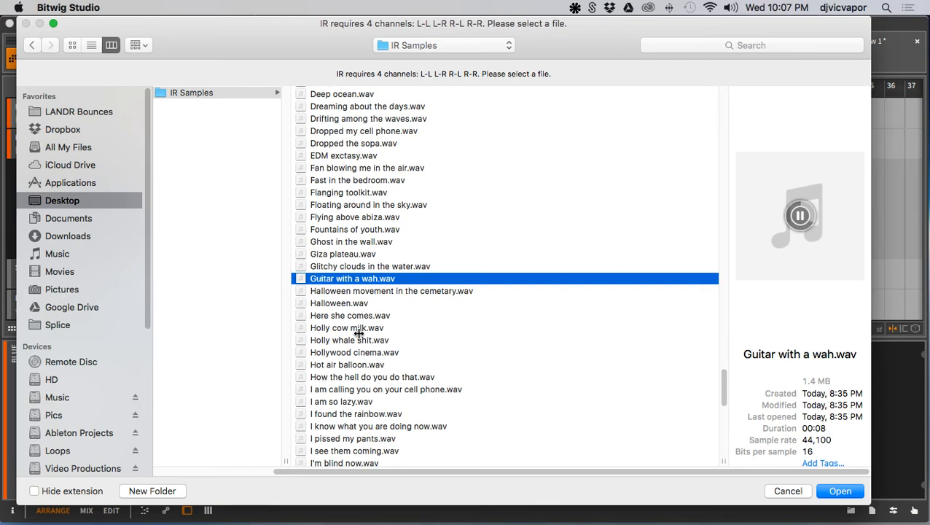
{"action": "scroll", "scroll_direction": "down", "scroll_amount": 3}
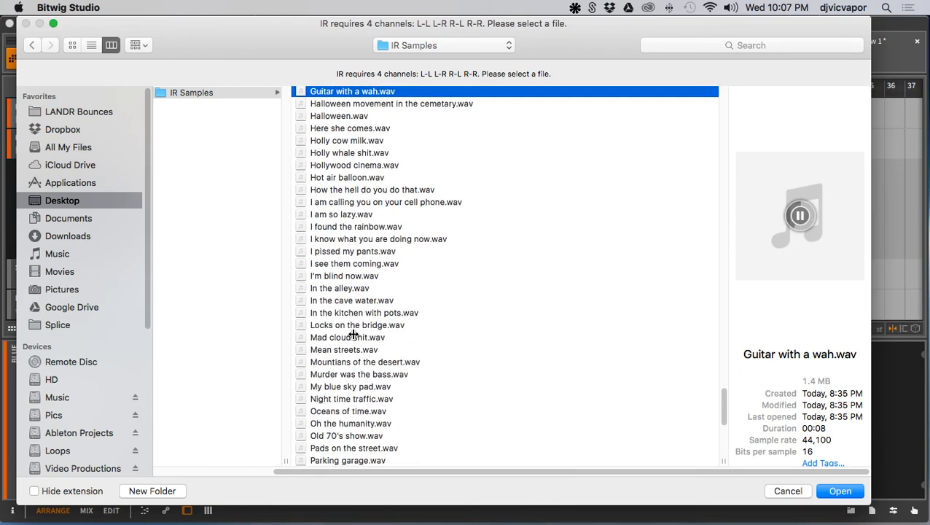
{"action": "left_click", "coordinate": [356, 323]}
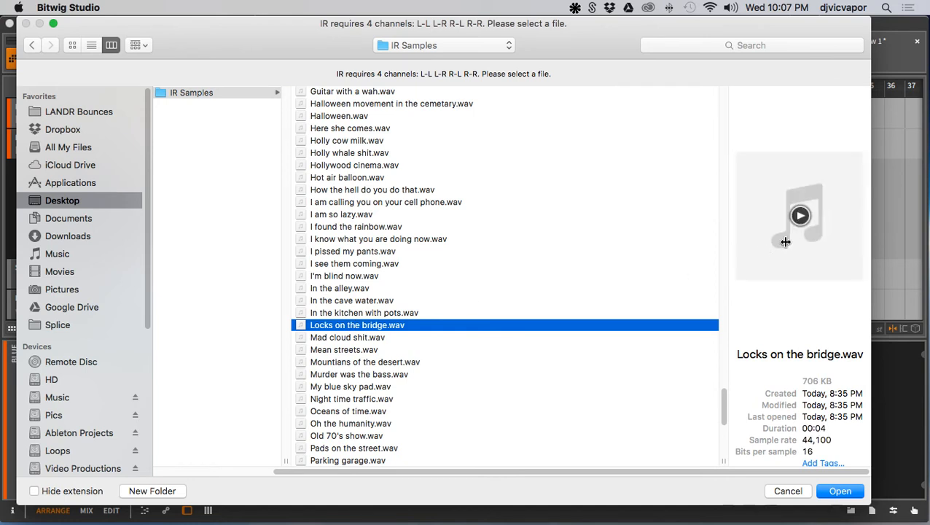
{"action": "left_click", "coordinate": [799, 215]}
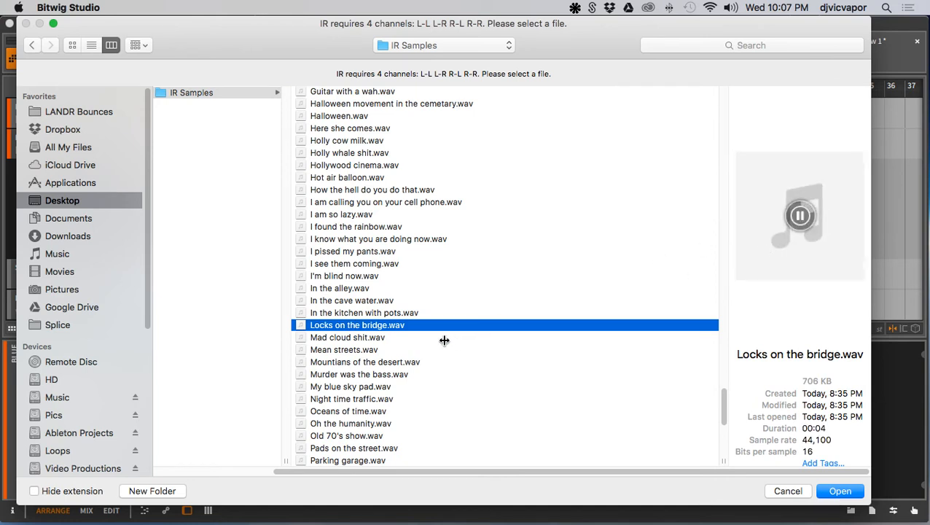
{"action": "mouse_move", "coordinate": [793, 440]}
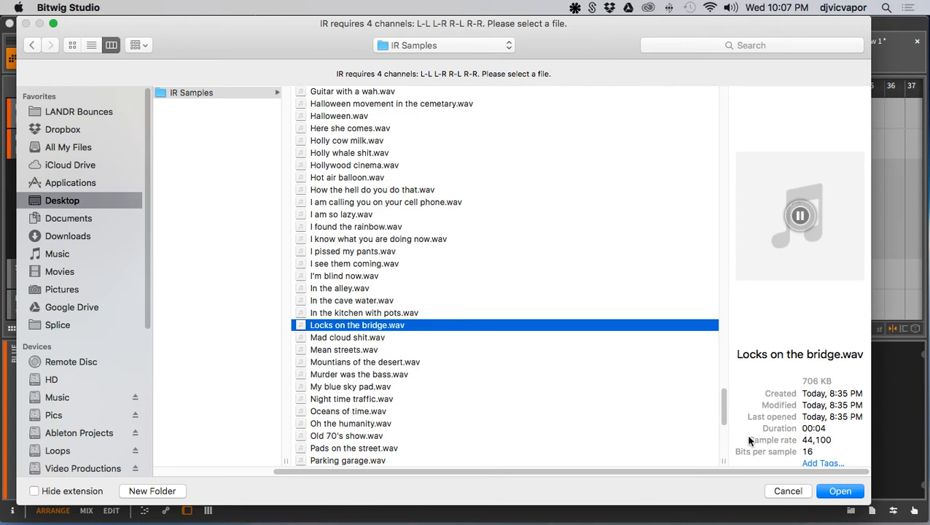
Step: Select Smoking a pipe in a tunnel.wav and preview it for IR1
{"action": "scroll", "scroll_direction": "down", "scroll_amount": 3}
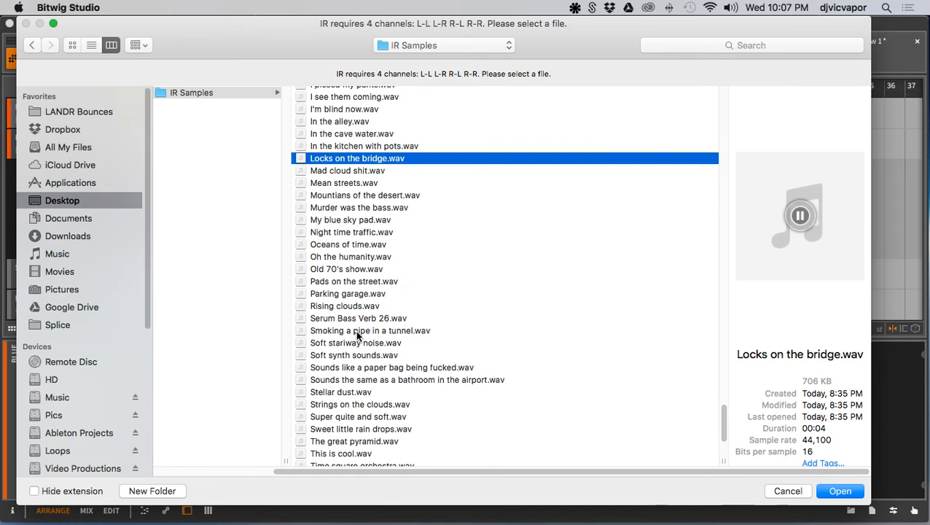
{"action": "left_click", "coordinate": [370, 330]}
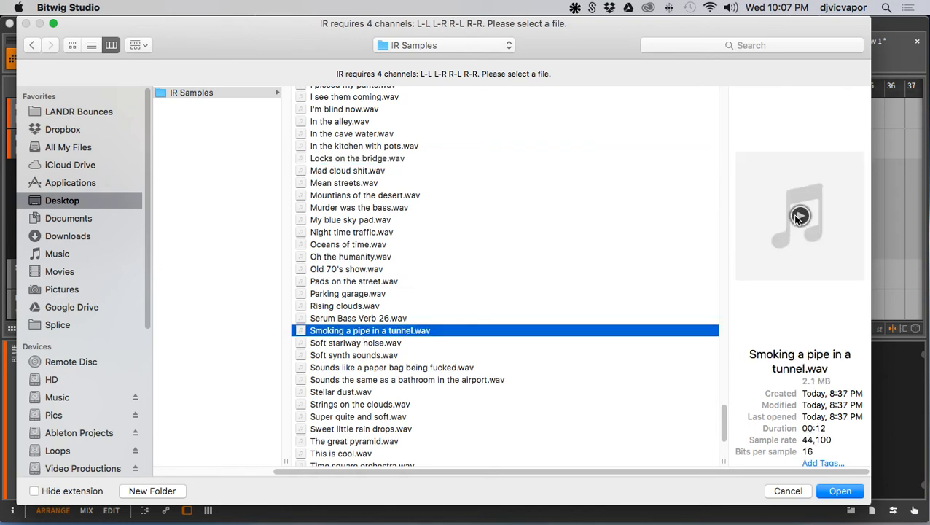
{"action": "left_click", "coordinate": [799, 216]}
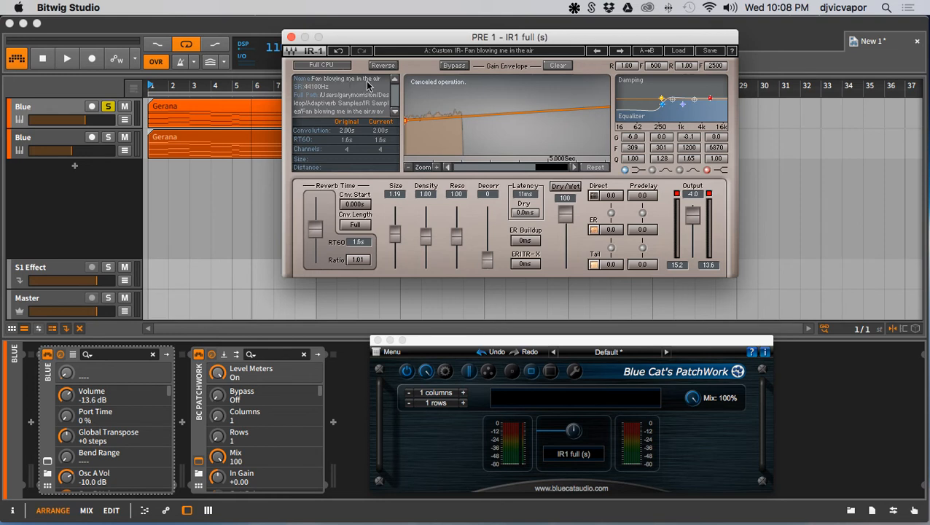
{"action": "mouse_move", "coordinate": [337, 94]}
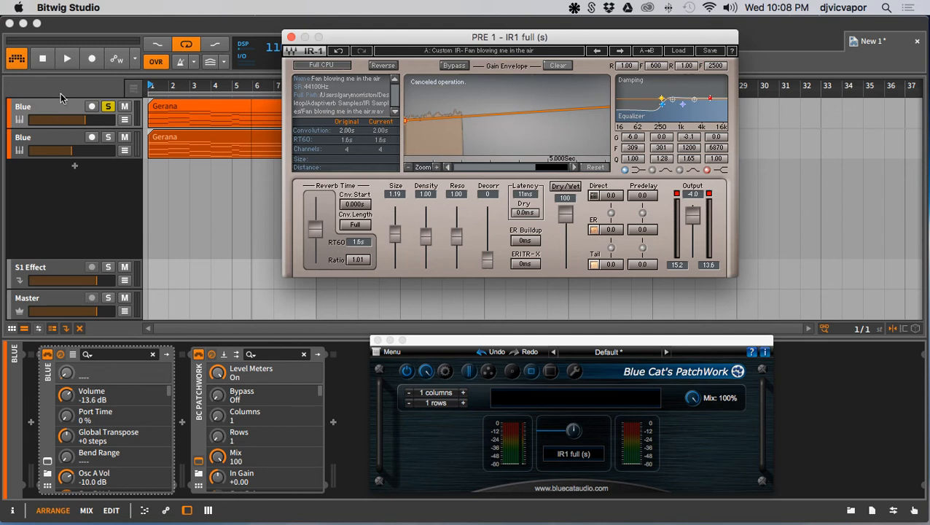
{"action": "mouse_move", "coordinate": [70, 59]}
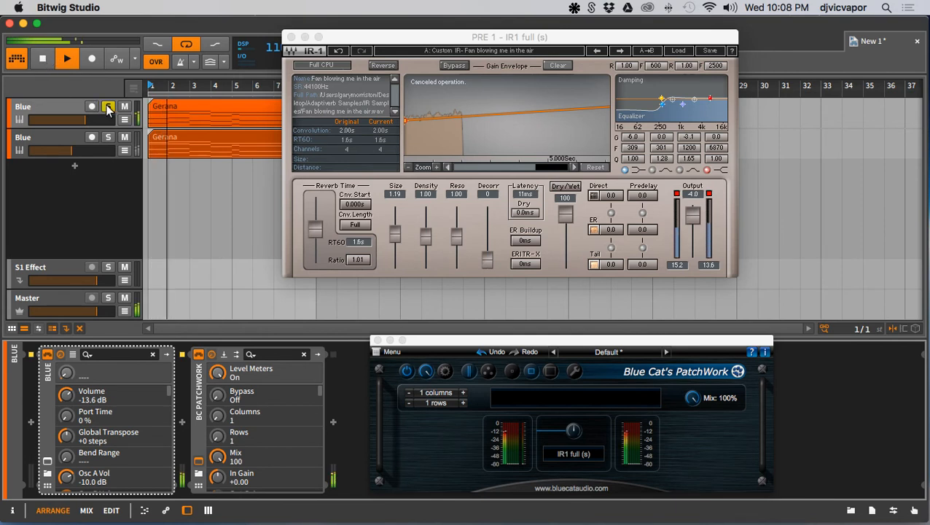
Step: Start the Blue pad playing and dismiss the floating IR1 and PatchWork editors
{"action": "left_click", "coordinate": [107, 106]}
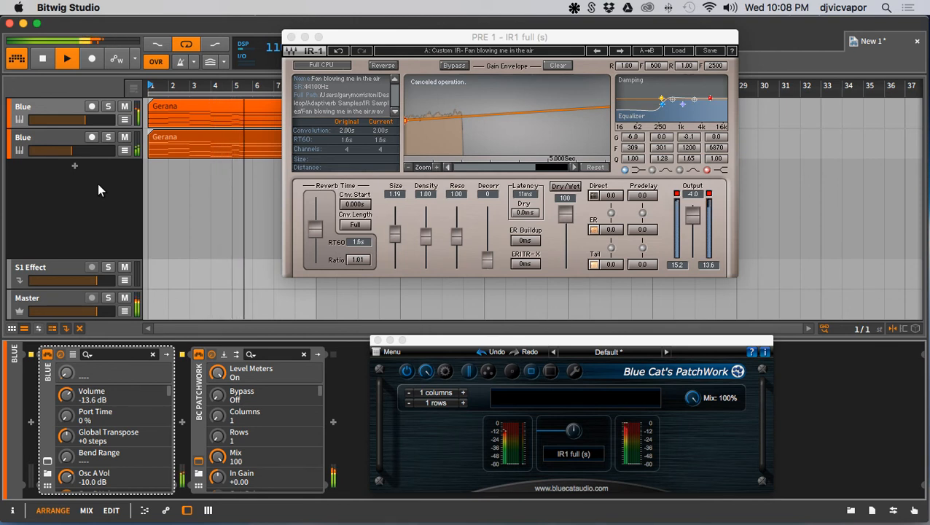
{"action": "left_click", "coordinate": [296, 37]}
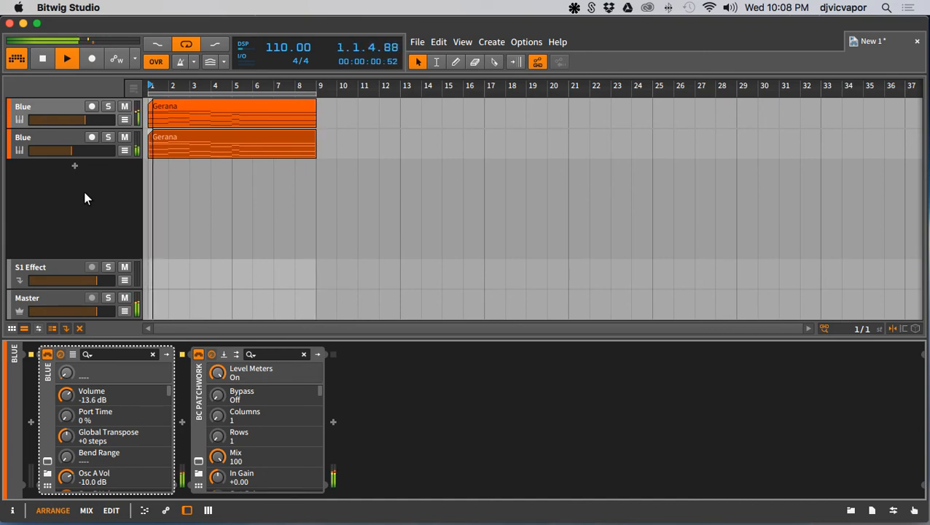
Step: Let the reverb-treated pad play for several bars, then stop the transport
{"action": "left_click", "coordinate": [44, 58]}
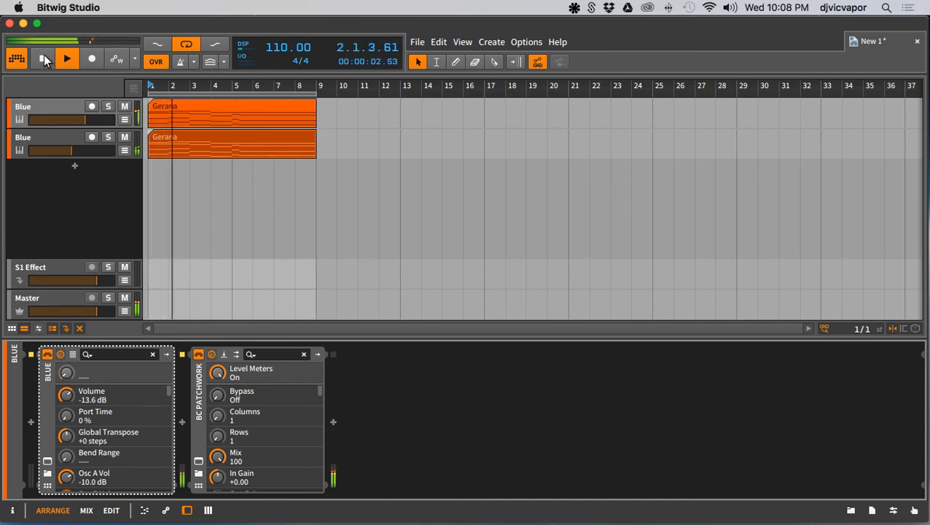
{"action": "left_click", "coordinate": [43, 58]}
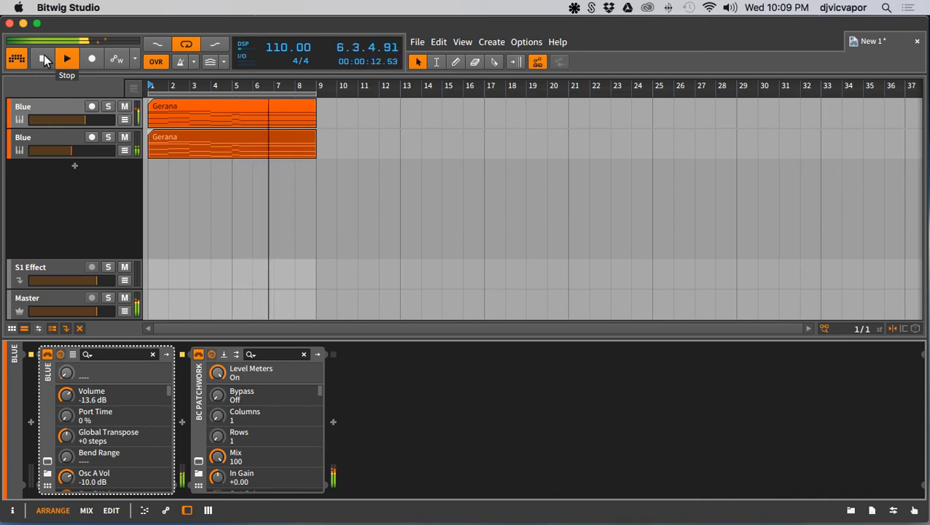
{"action": "left_click", "coordinate": [67, 56]}
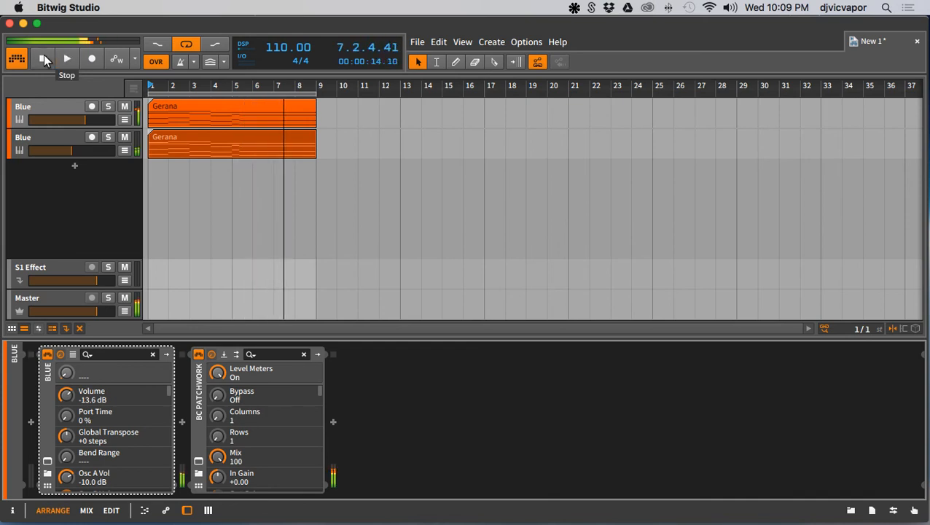
{"action": "left_click", "coordinate": [44, 57]}
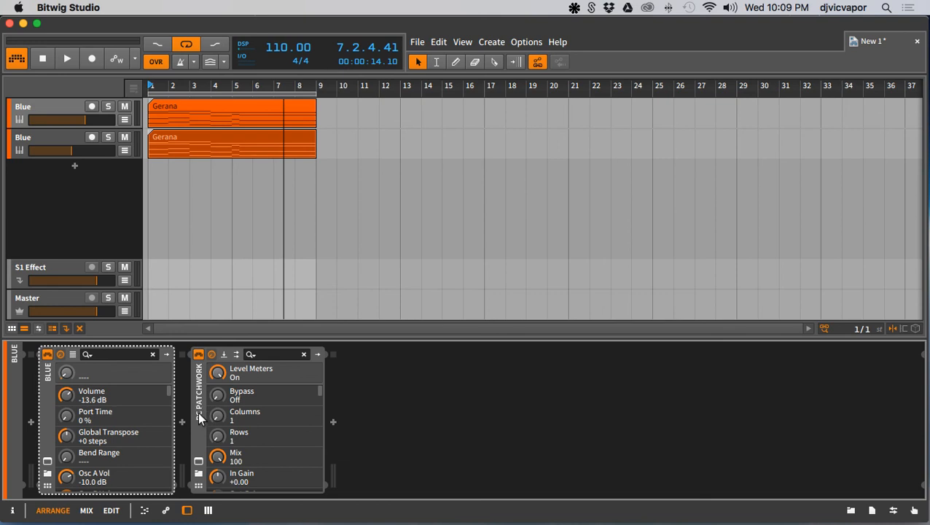
{"action": "mouse_move", "coordinate": [201, 417]}
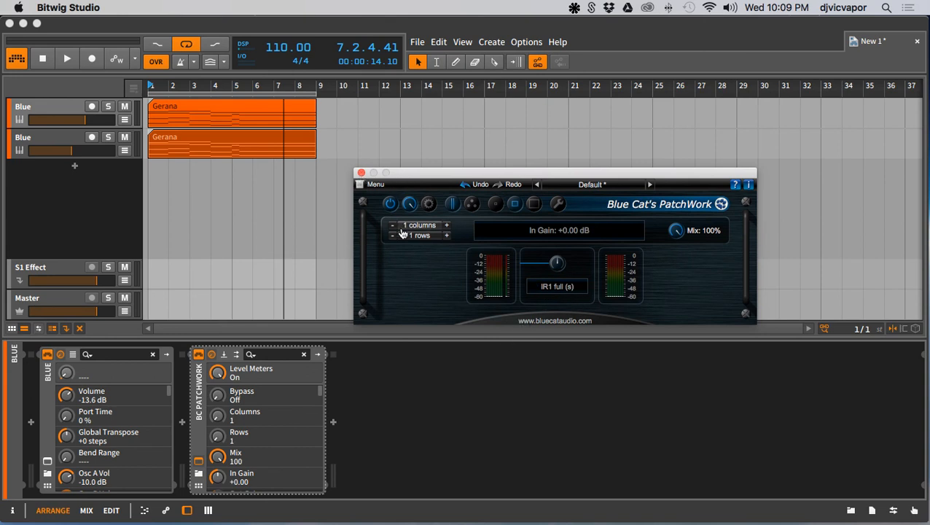
{"action": "mouse_move", "coordinate": [440, 236]}
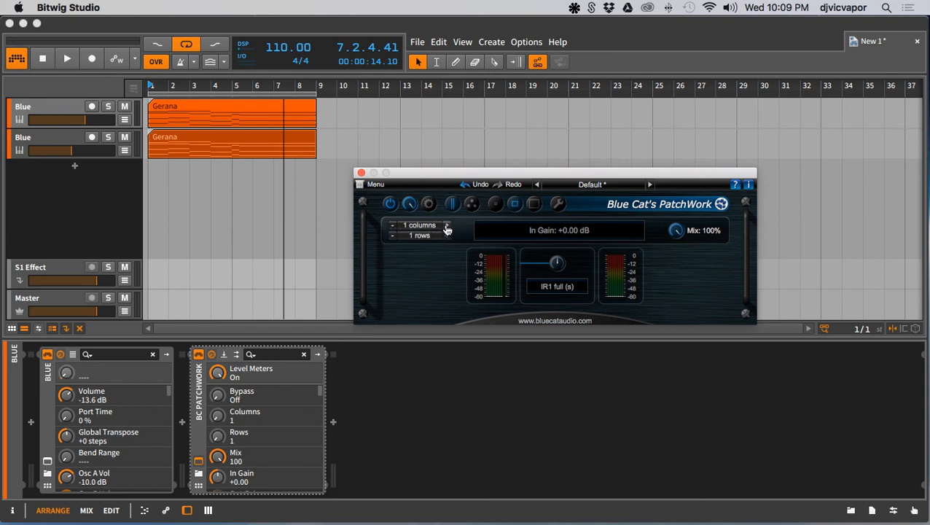
Step: Expand the PatchWork grid to 3 columns and 2 rows of parallel chains
{"action": "left_click", "coordinate": [446, 227]}
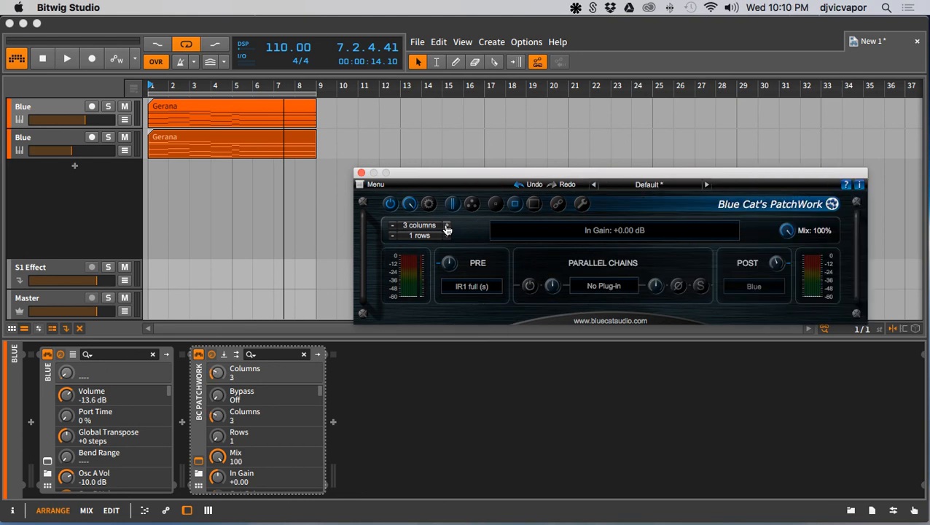
{"action": "left_click", "coordinate": [455, 236]}
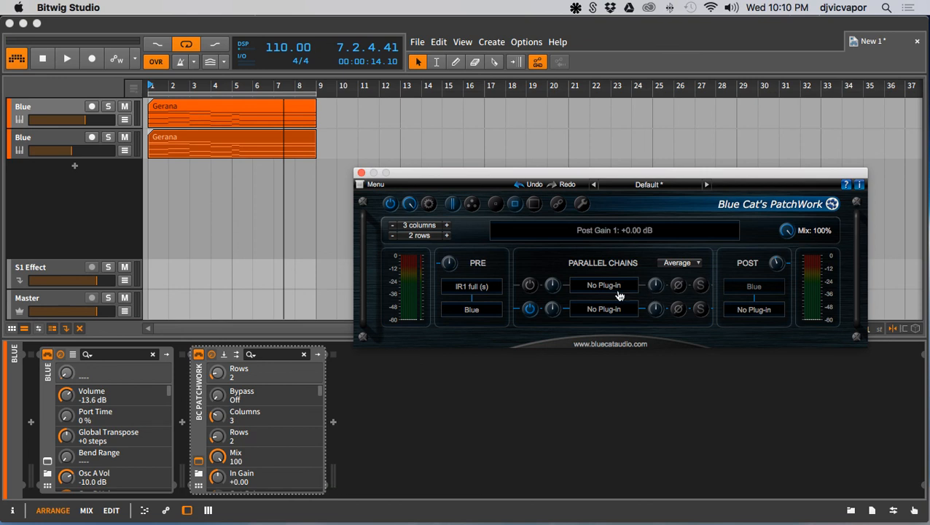
{"action": "left_click", "coordinate": [528, 309]}
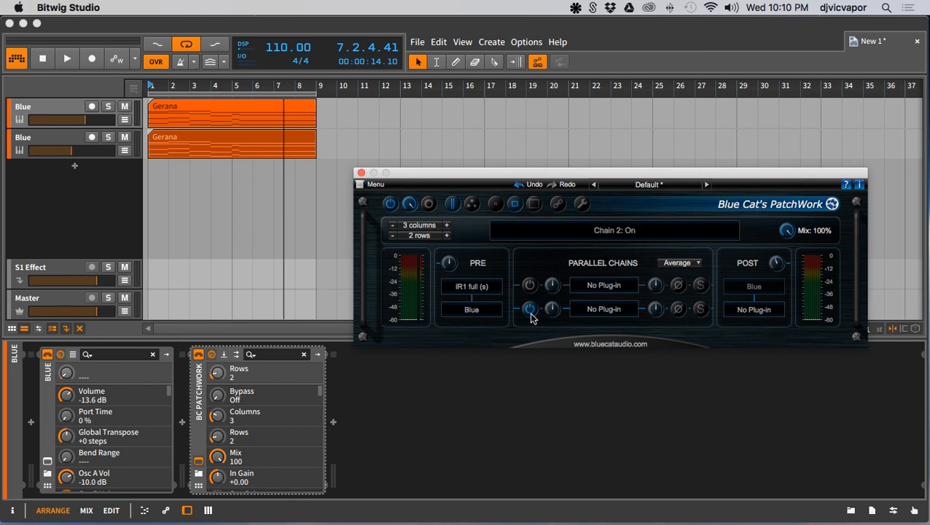
{"action": "left_click_drag", "start_coordinate": [605, 184], "coordinate": [601, 169]}
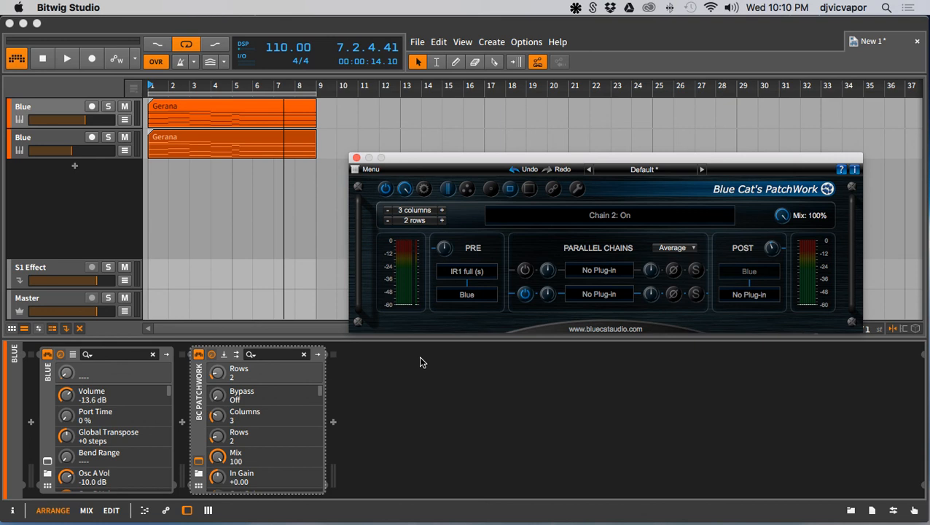
{"action": "mouse_move", "coordinate": [421, 361]}
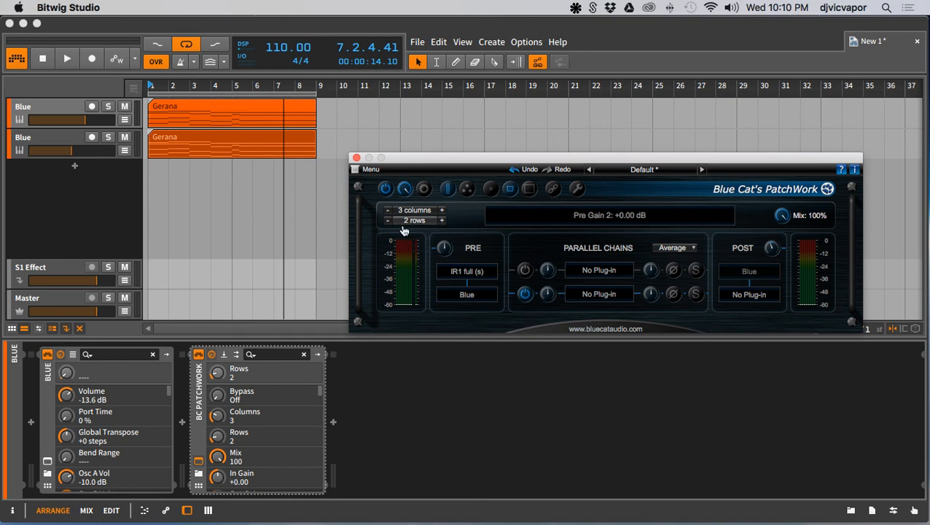
Step: Shrink PatchWork back to 1 column and 1 row holding only IR1, then close it
{"action": "left_click", "coordinate": [388, 220]}
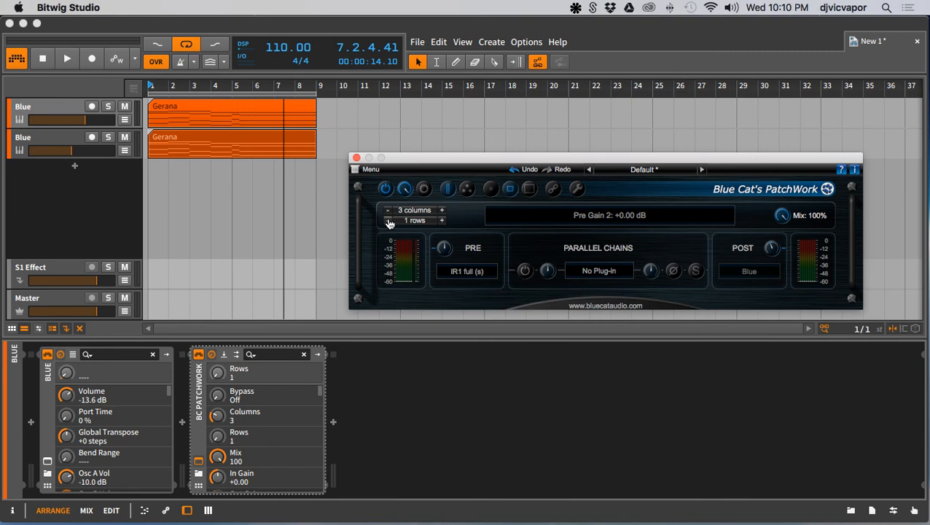
{"action": "left_click", "coordinate": [388, 210]}
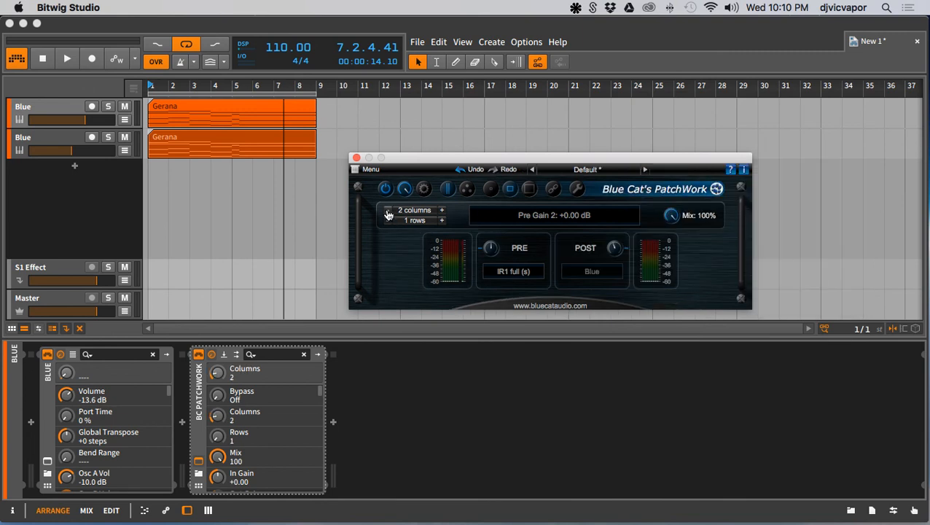
{"action": "left_click", "coordinate": [388, 210]}
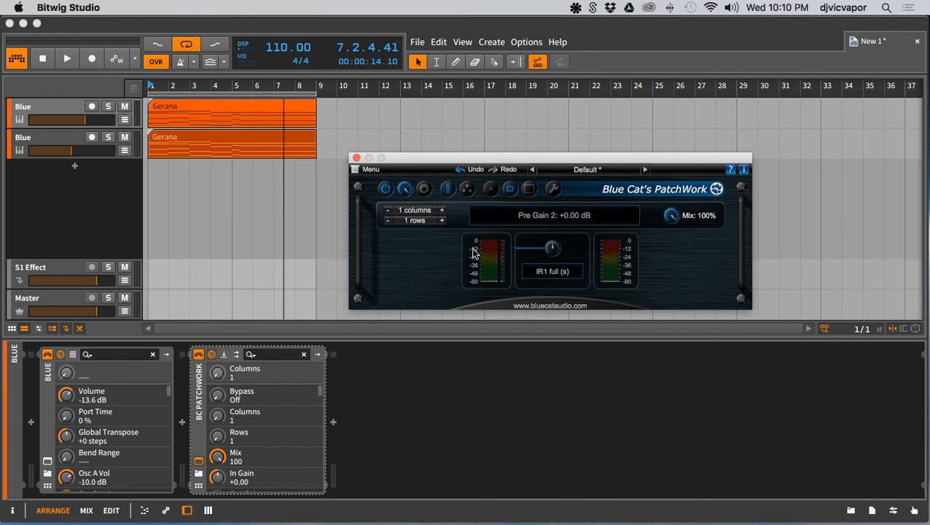
{"action": "mouse_move", "coordinate": [472, 256]}
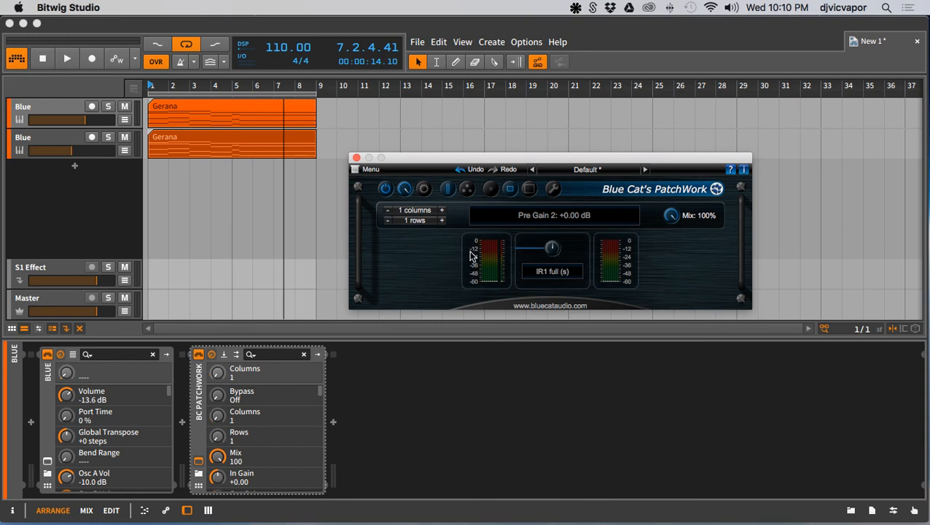
{"action": "mouse_move", "coordinate": [430, 288]}
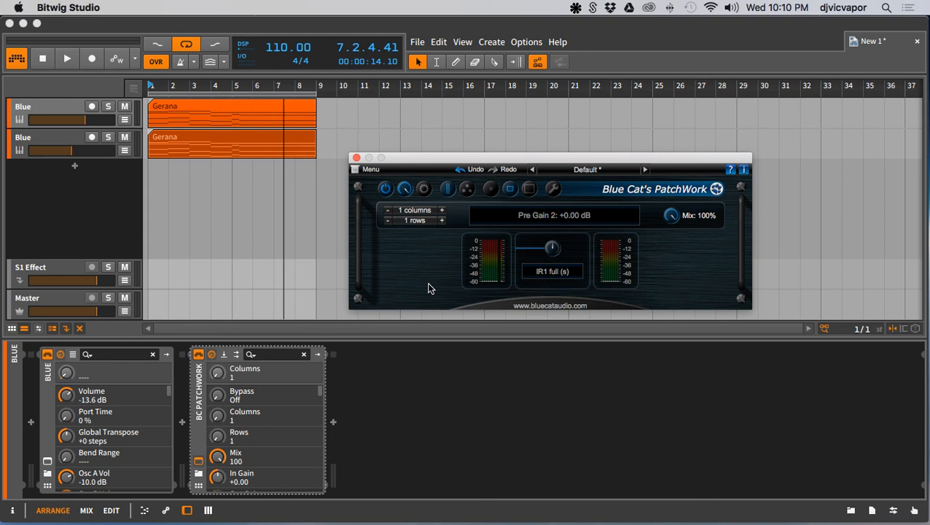
{"action": "left_click", "coordinate": [358, 157]}
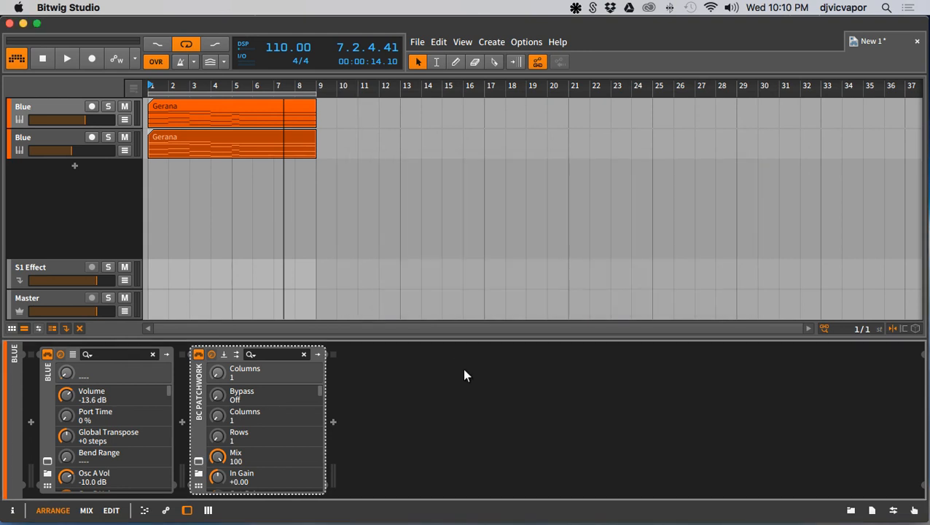
{"action": "mouse_move", "coordinate": [478, 396]}
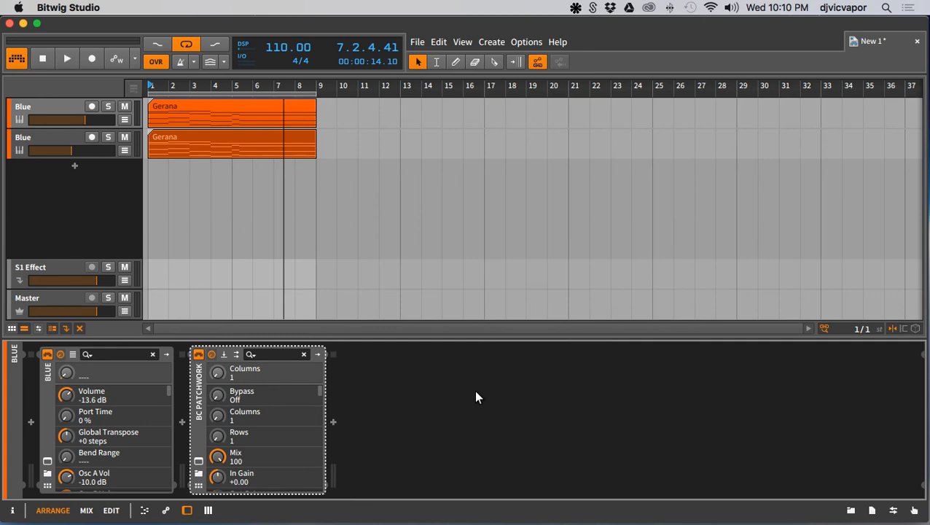